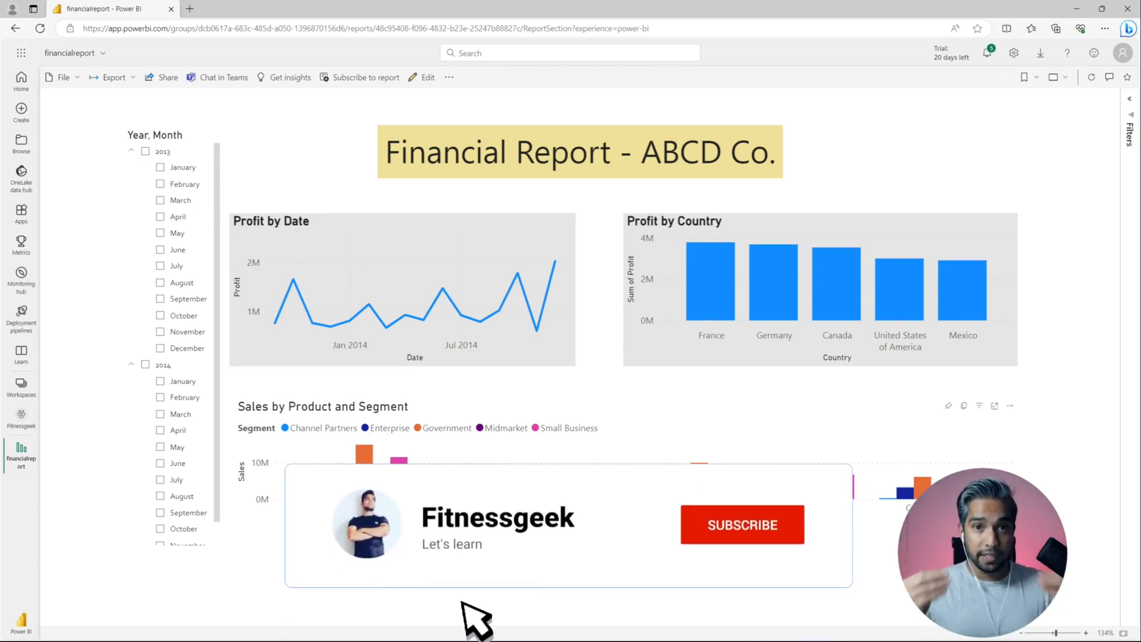
Review who the report's share link works for, then close the sharing dialog
left_click(740, 524)
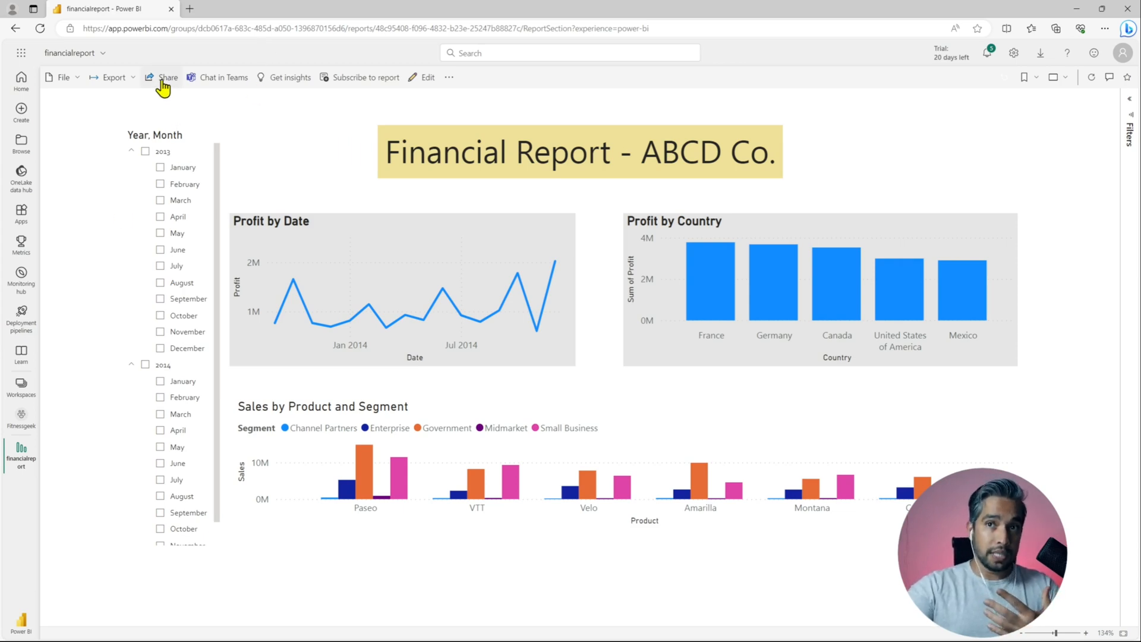
left_click(167, 77)
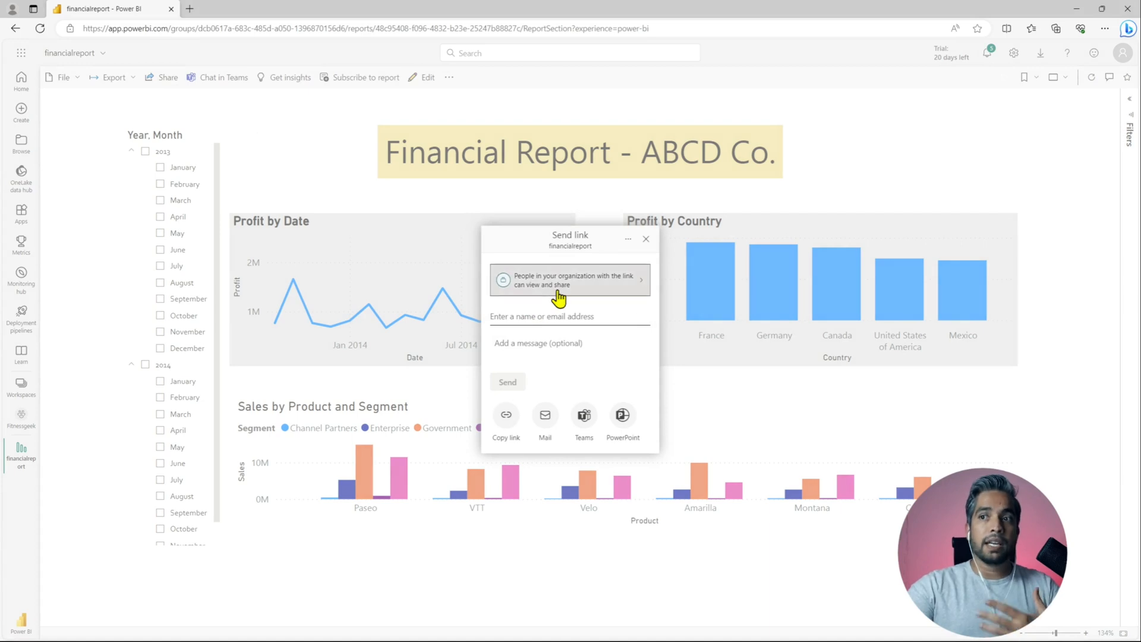
left_click(569, 281)
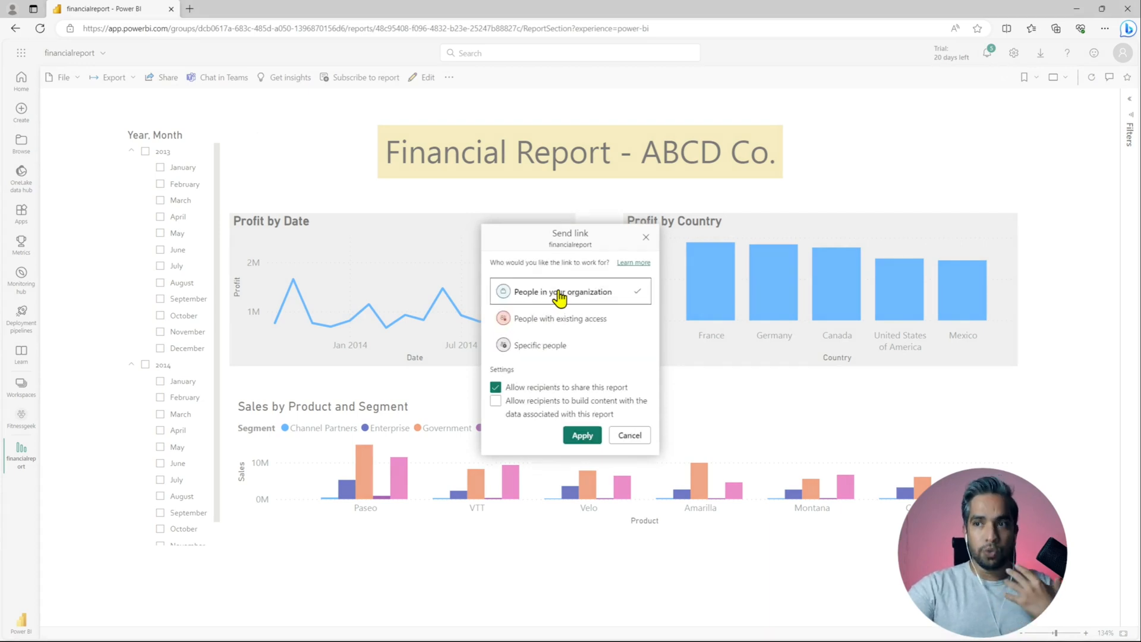
mouse_move(565, 299)
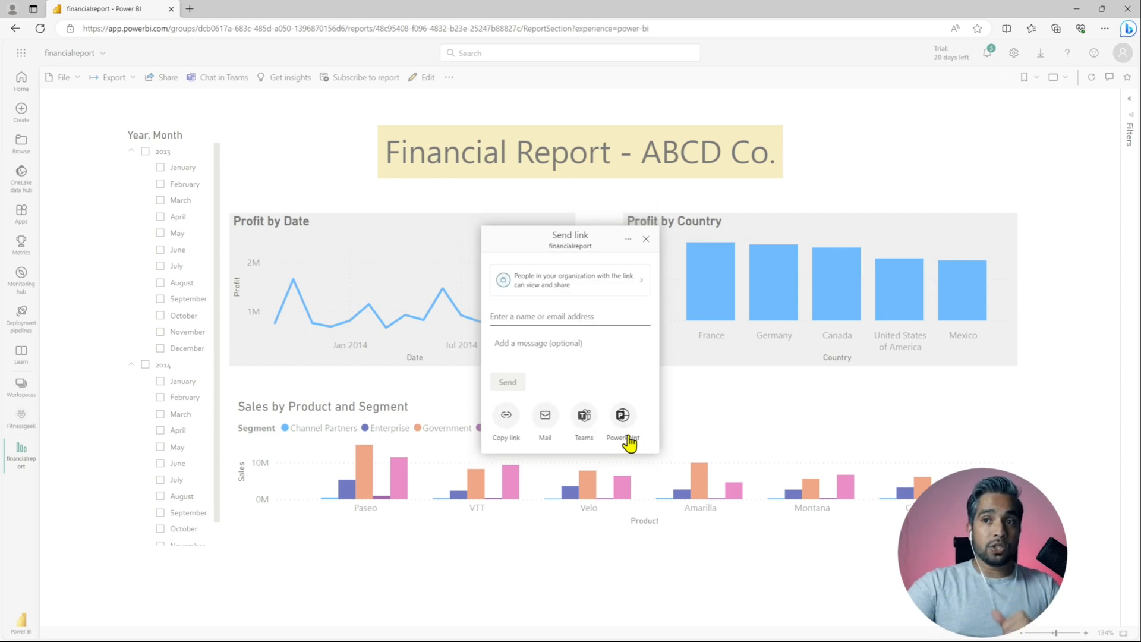
left_click(644, 239)
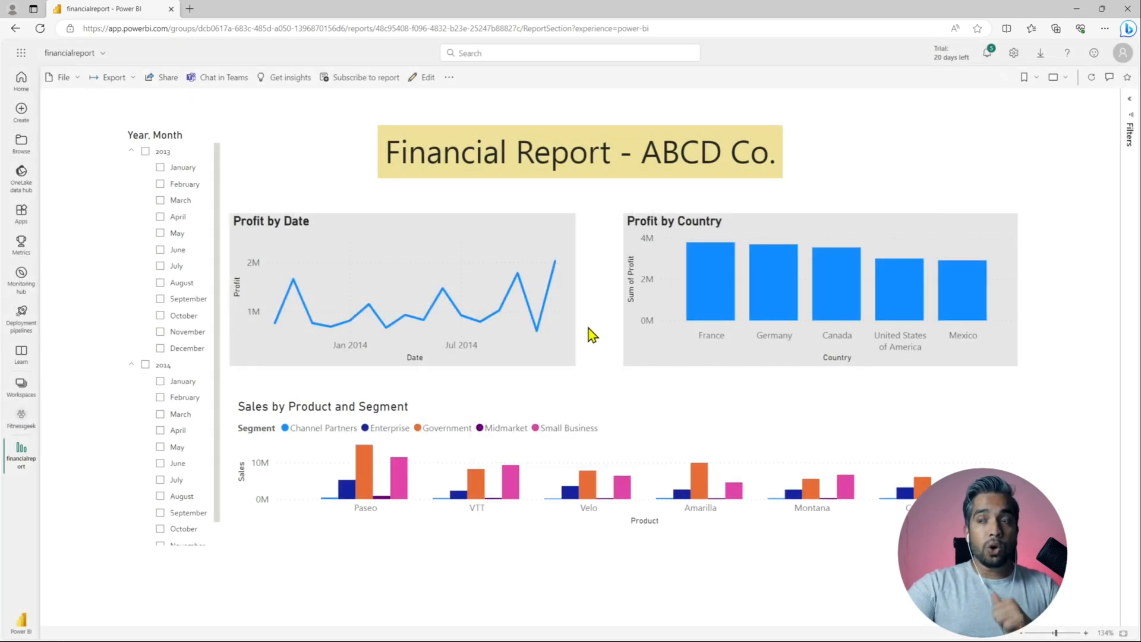
mouse_move(376, 583)
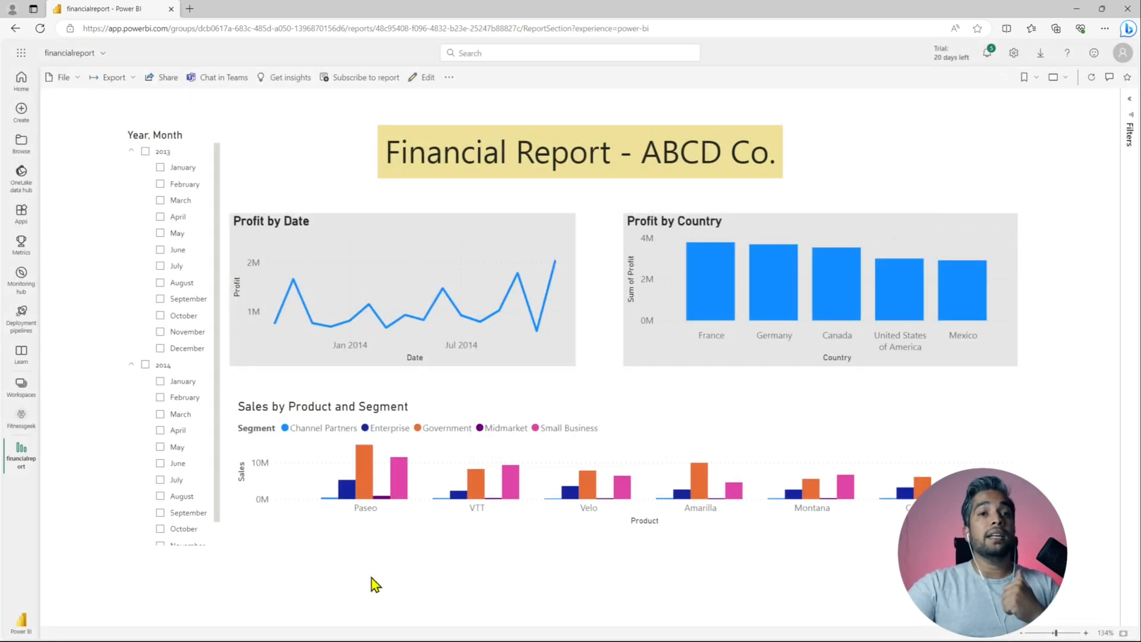
mouse_move(240, 248)
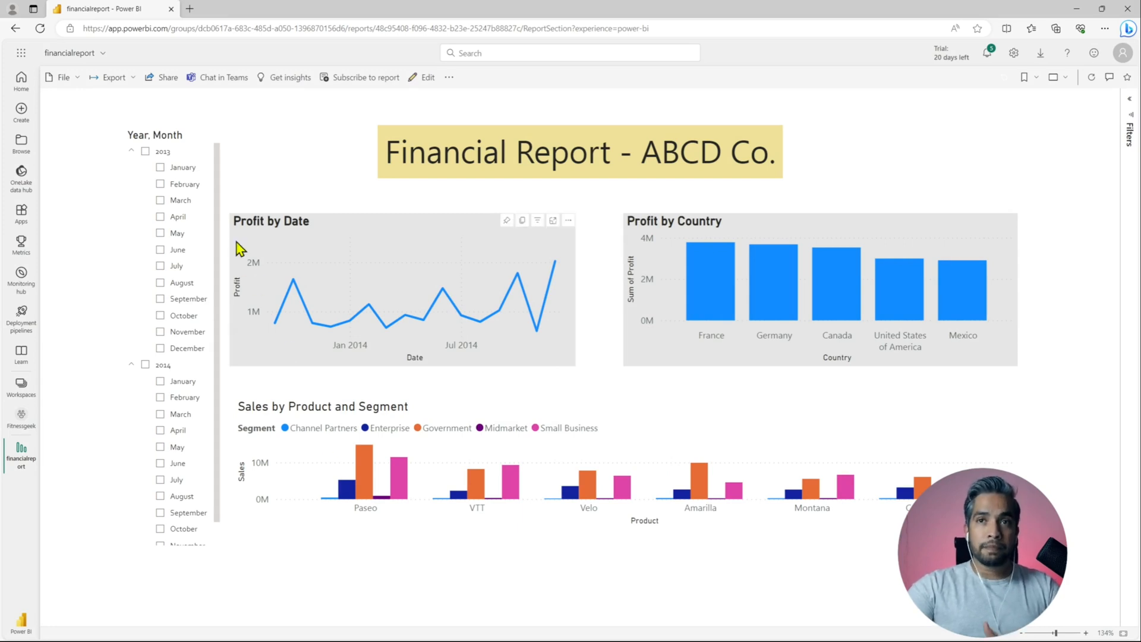
mouse_move(69, 117)
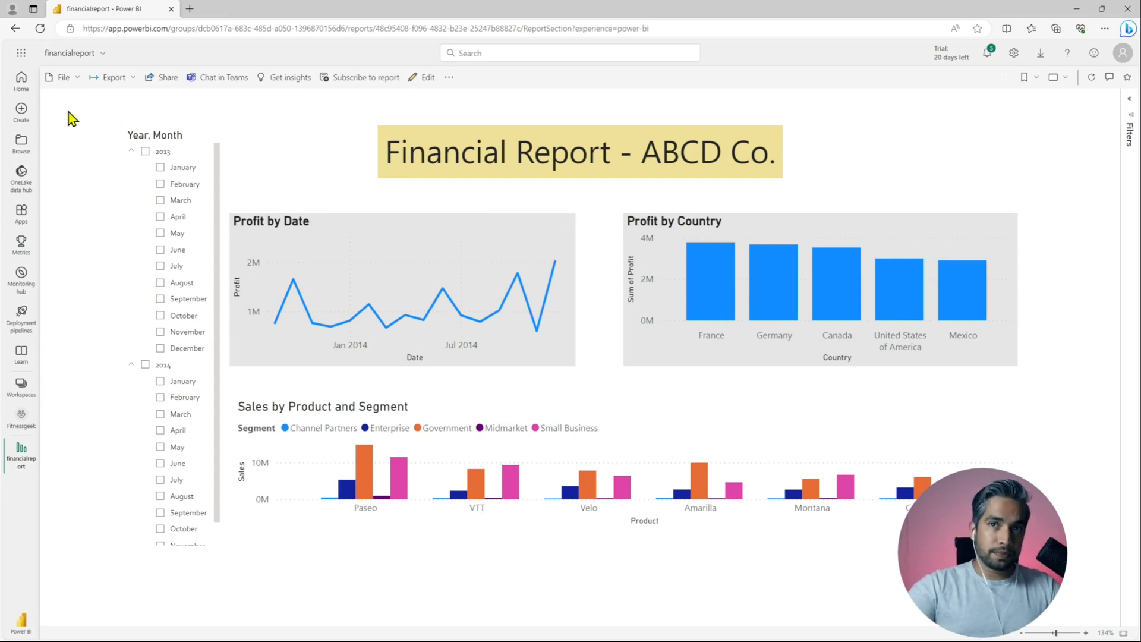
mouse_move(64, 77)
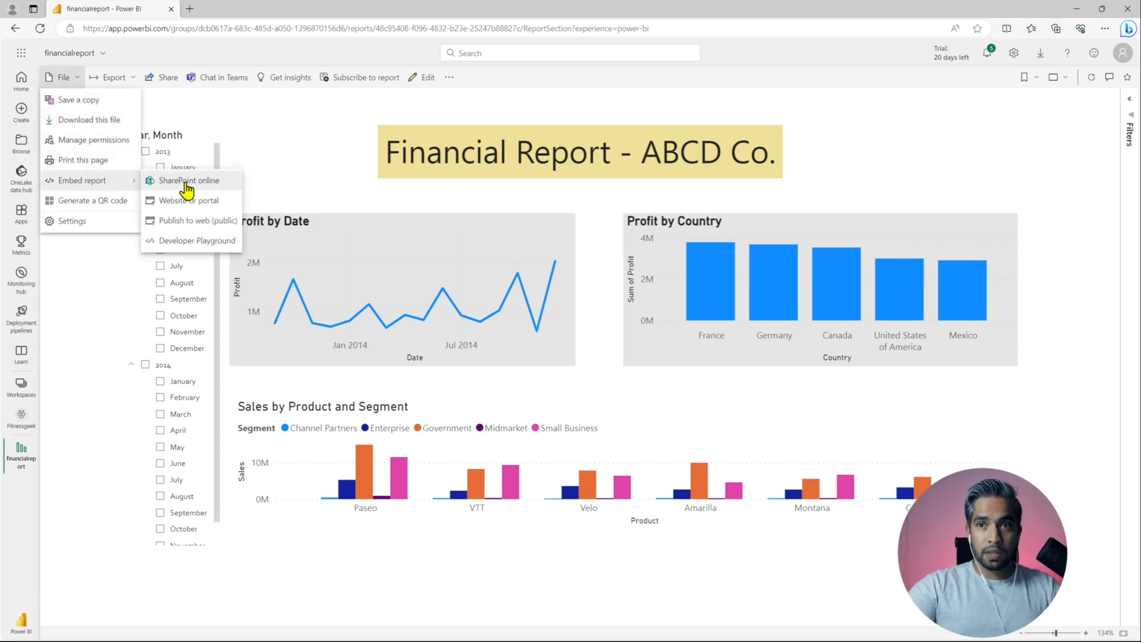
mouse_move(183, 227)
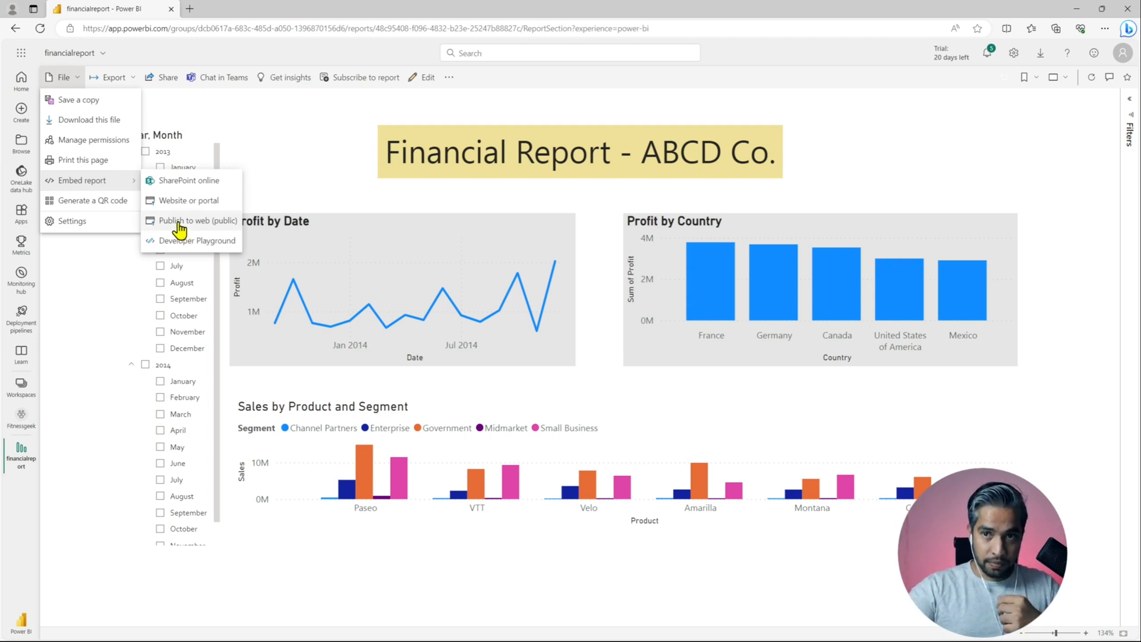
Choose Publish to web (public) and continue past the public-website notice
left_click(199, 221)
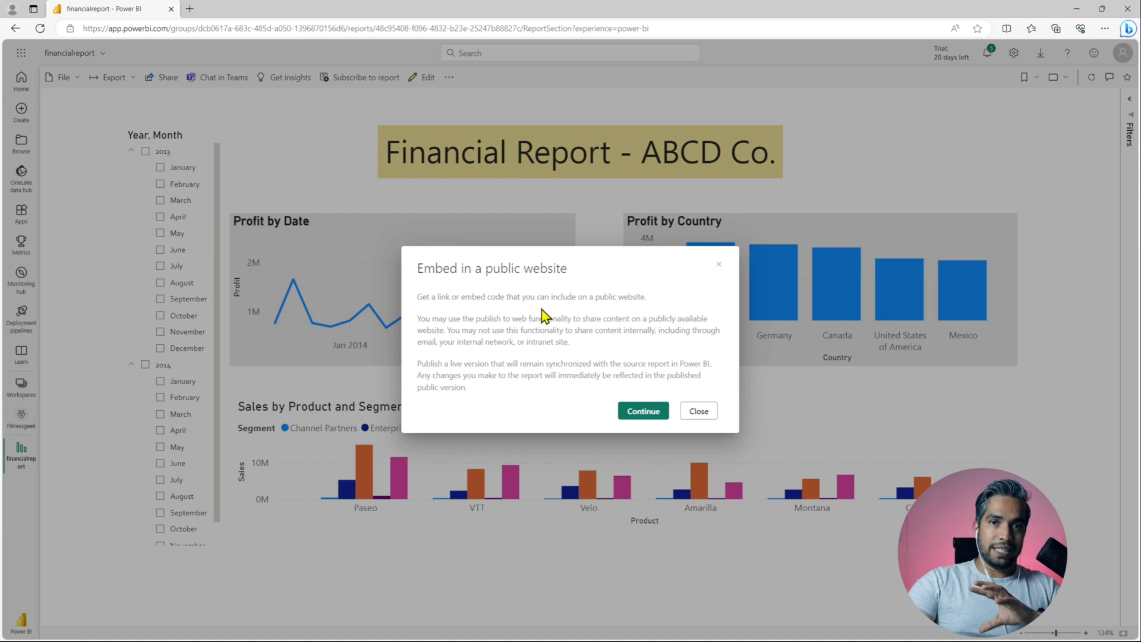
mouse_move(520, 312)
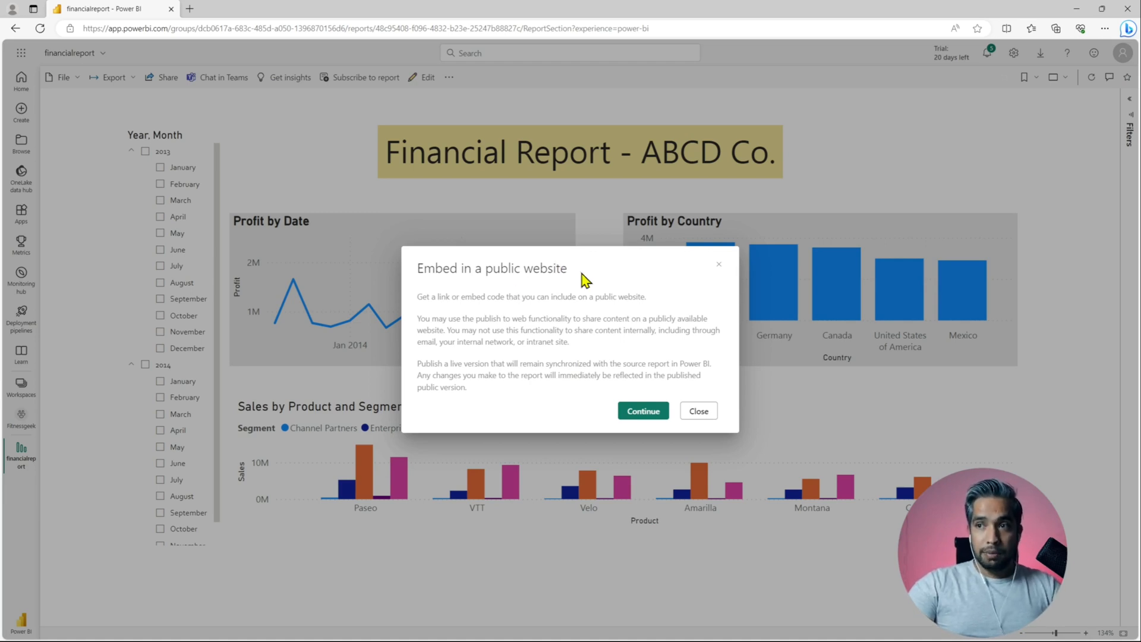
mouse_move(563, 415)
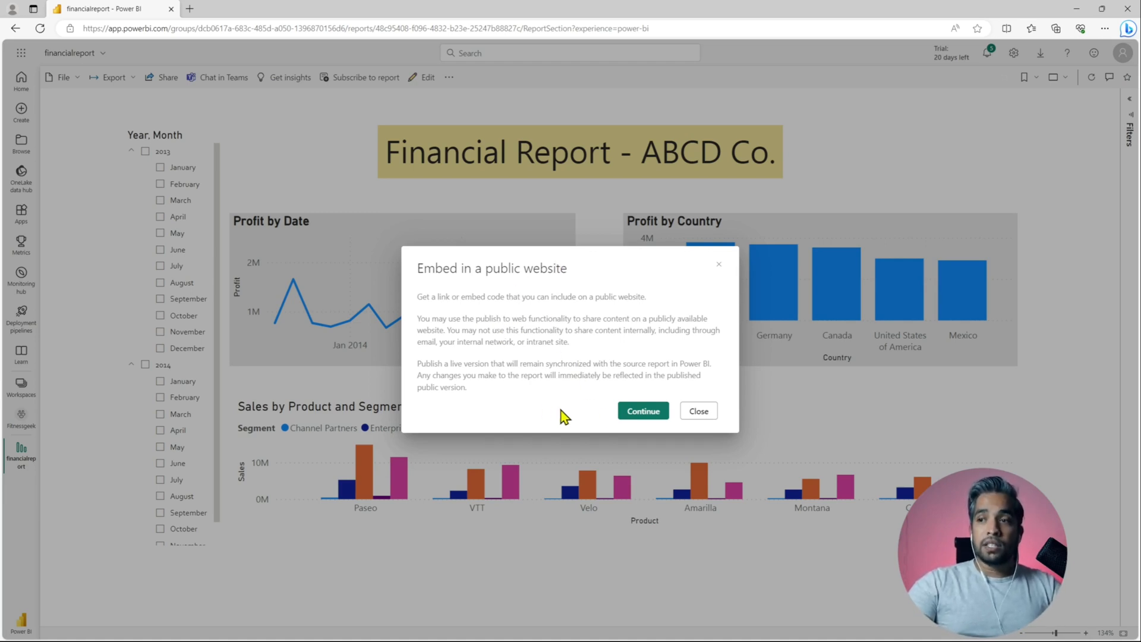
mouse_move(507, 412)
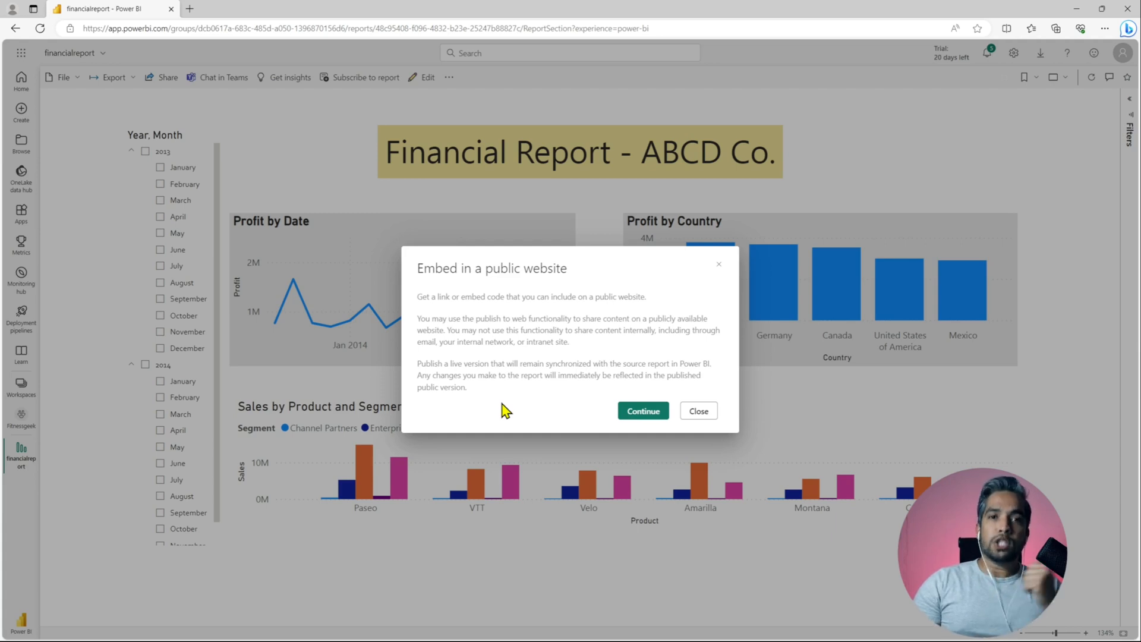
mouse_move(642, 410)
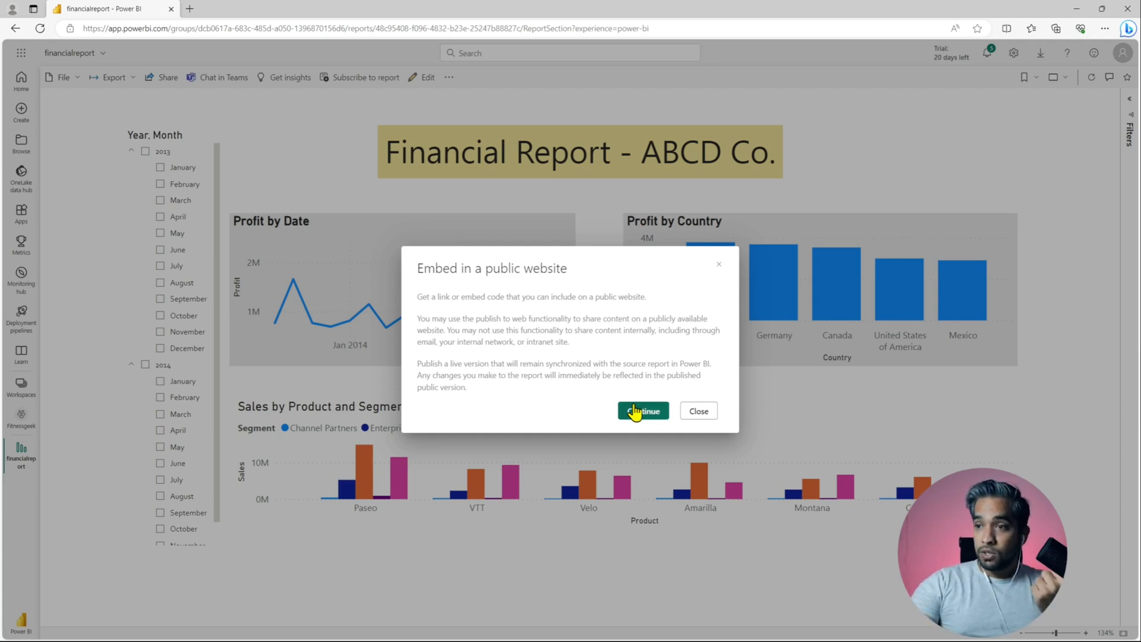
left_click(642, 410)
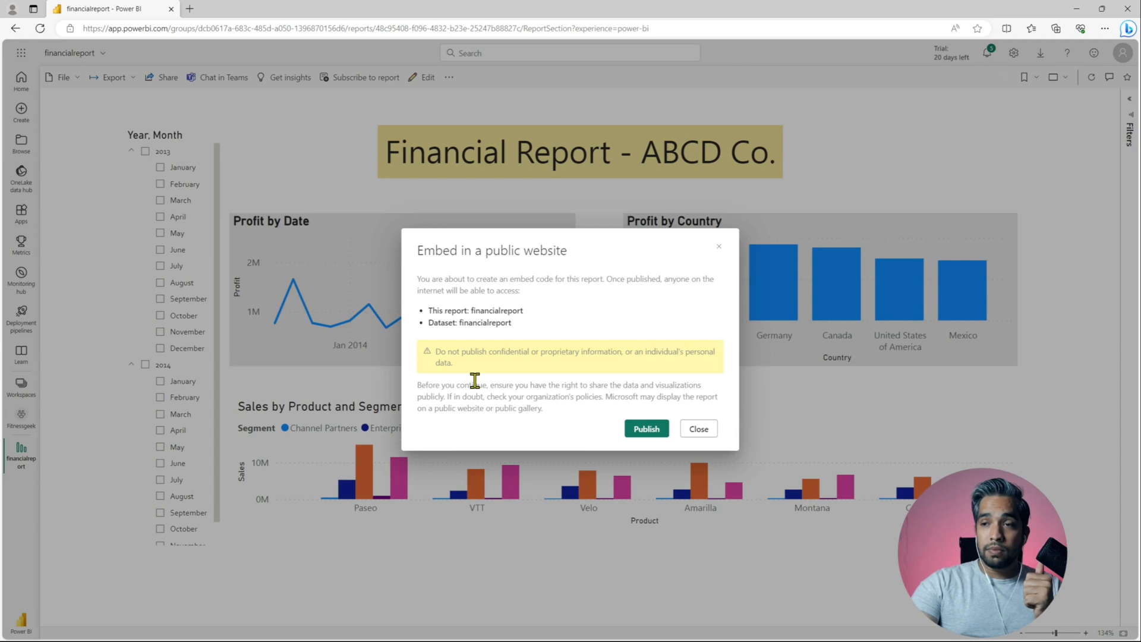
Highlight the confidential-data warning and publish financialreport to the public web
left_click_drag(432, 352, 453, 362)
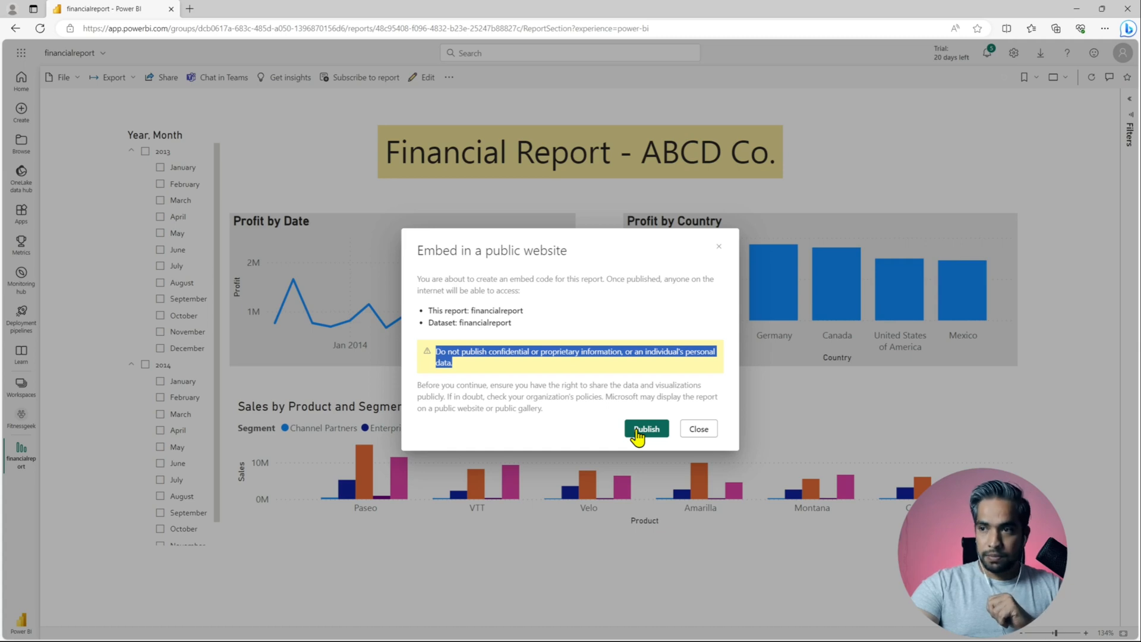
left_click(644, 428)
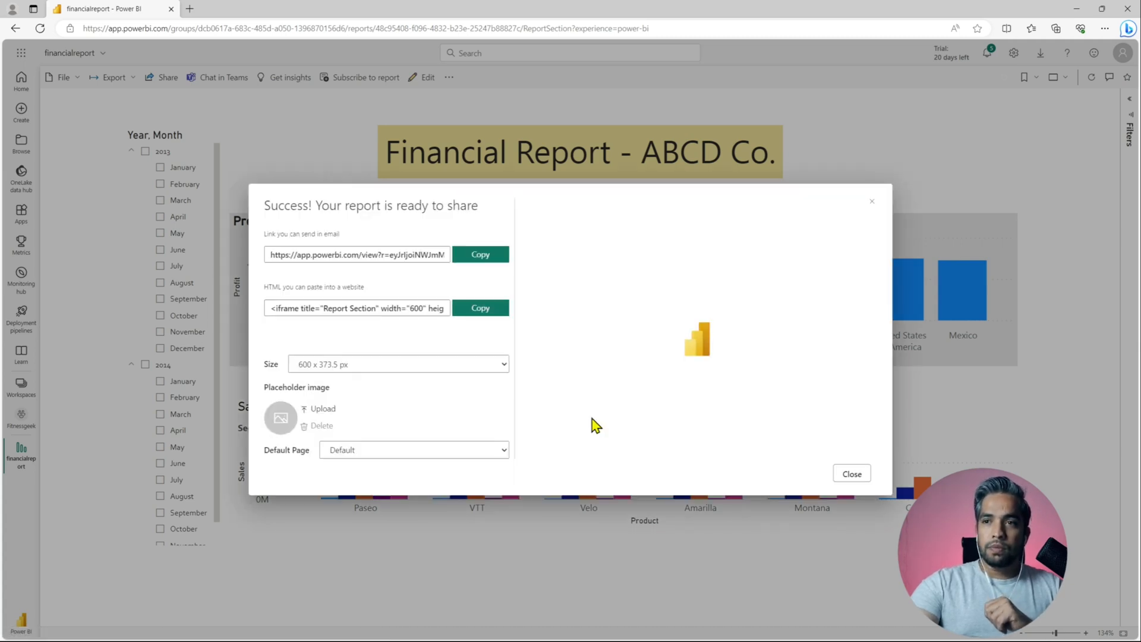
Copy the public report link to the clipboard and bring up Edge's menu
left_click(479, 254)
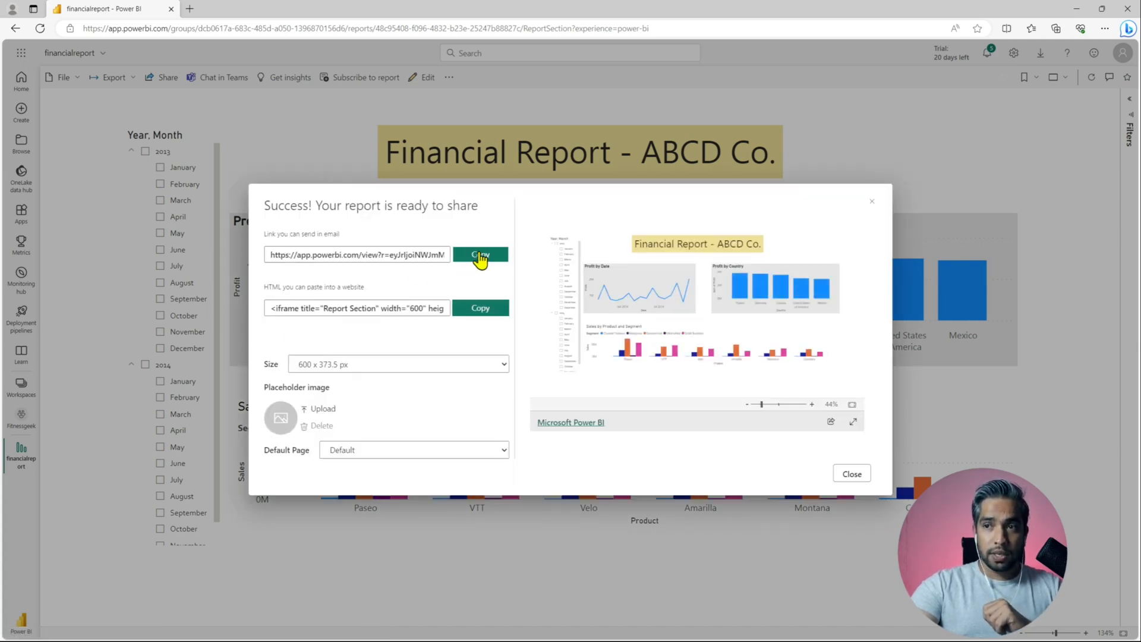
left_click(479, 254)
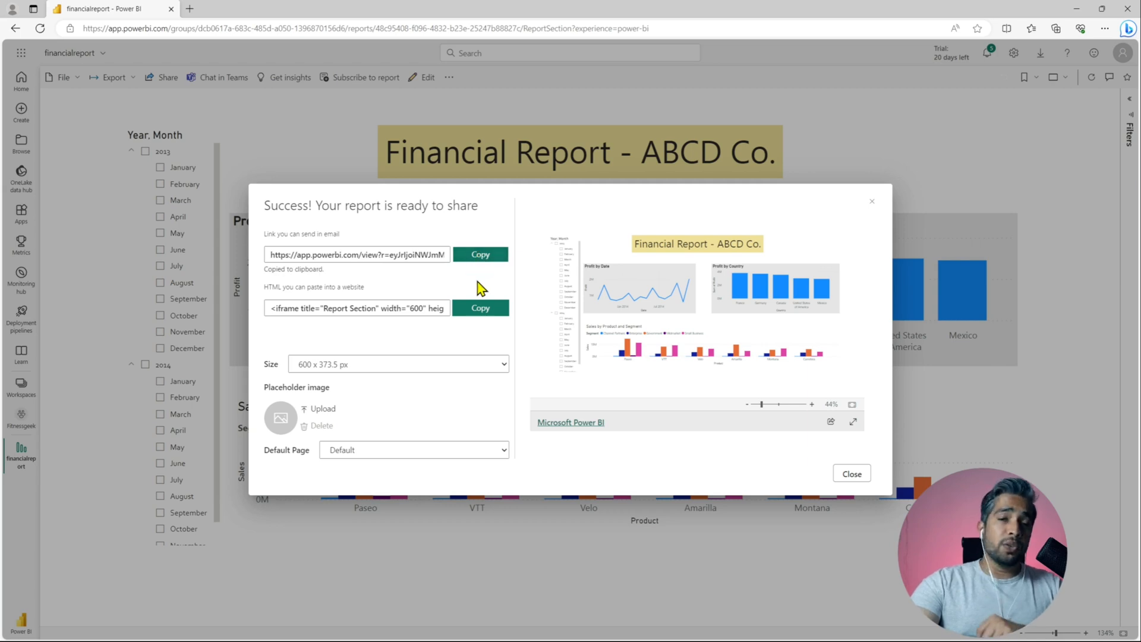
mouse_move(928, 153)
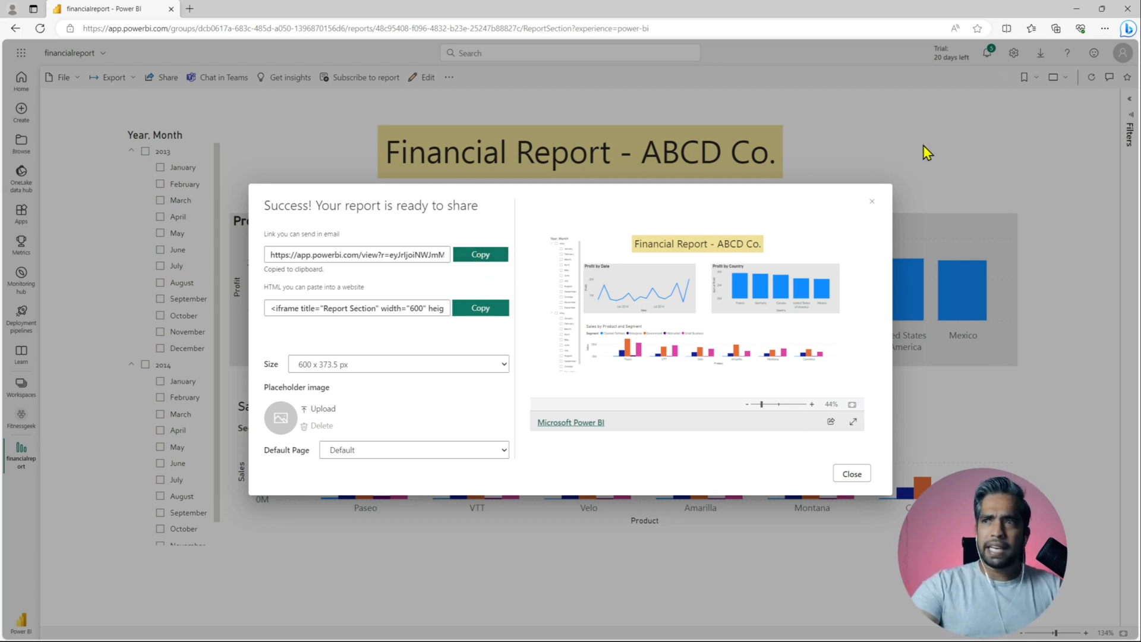
left_click(1104, 28)
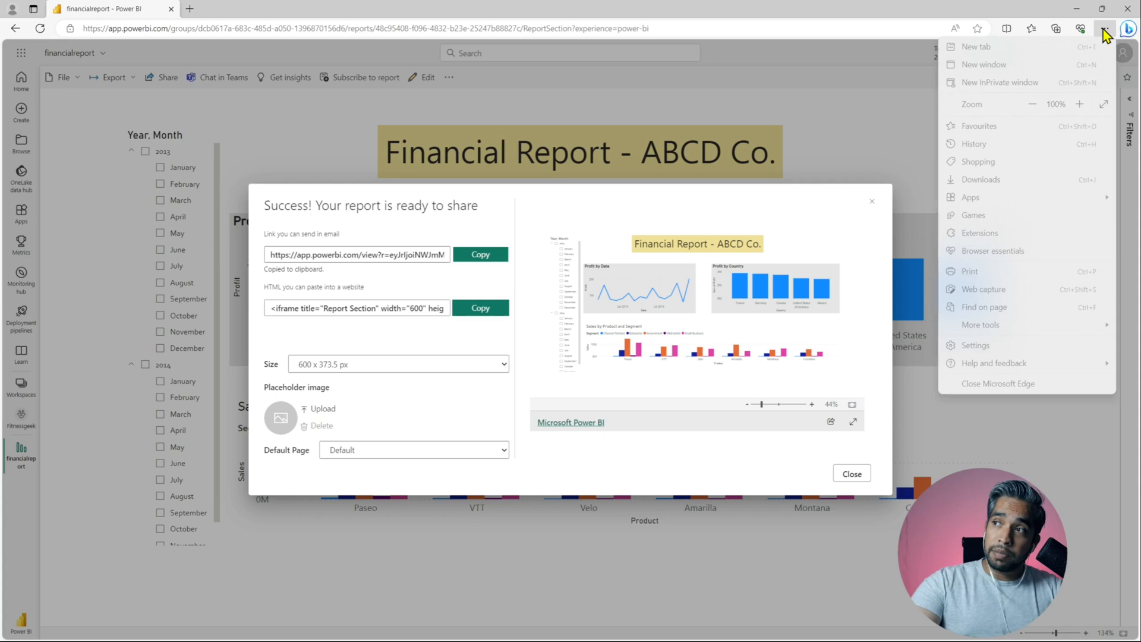
mouse_move(1012, 82)
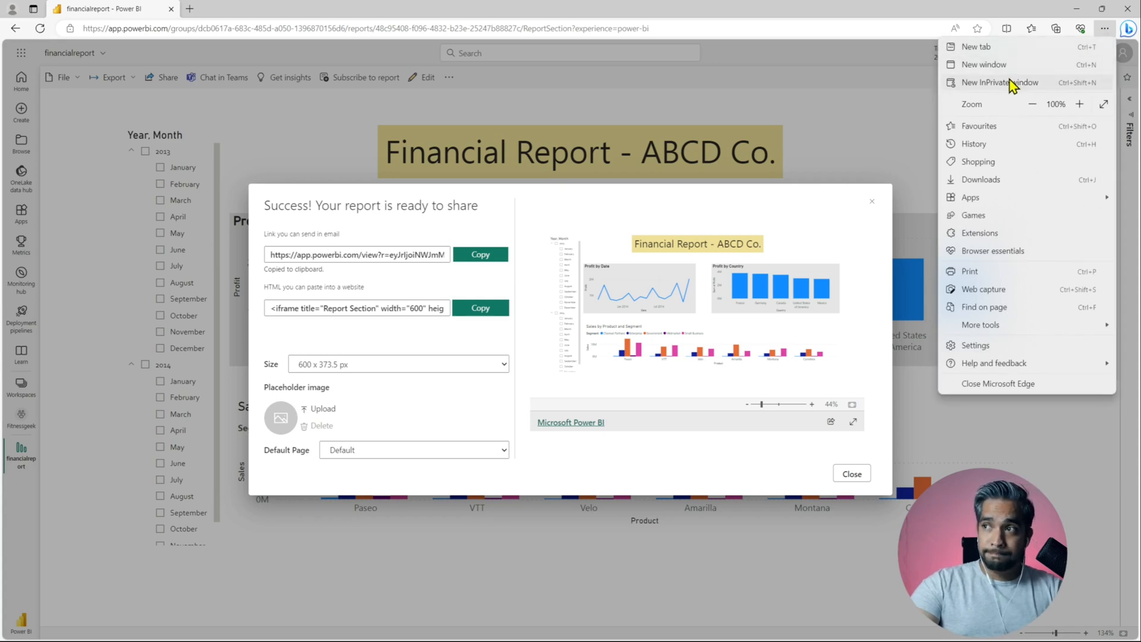
Open a new InPrivate window to load the public report link without signing in
left_click(999, 82)
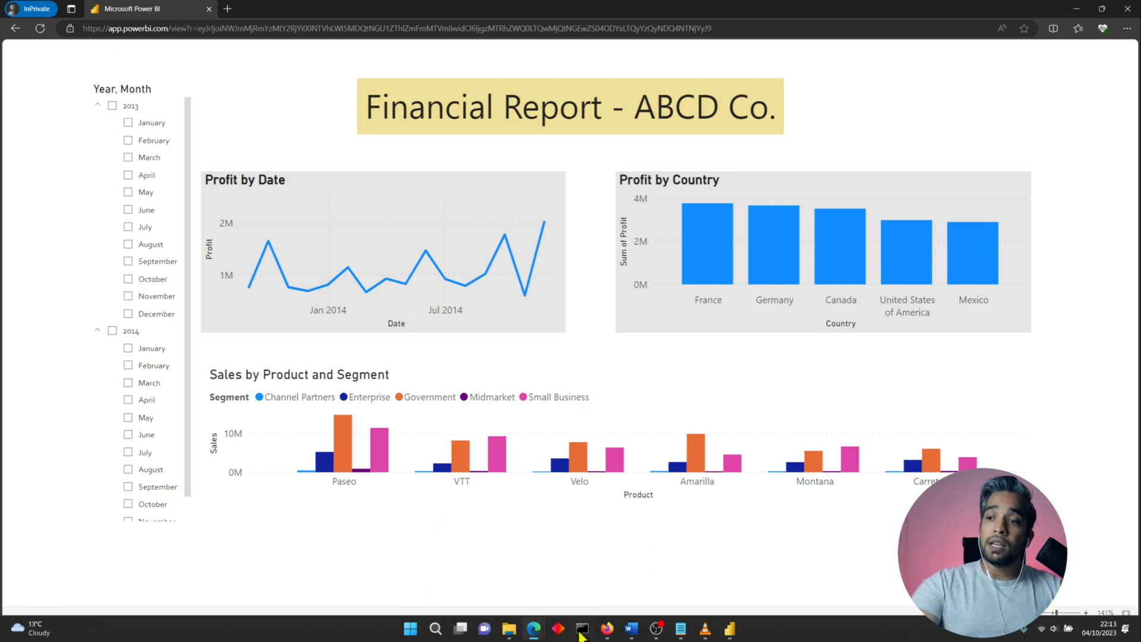
mouse_move(534, 628)
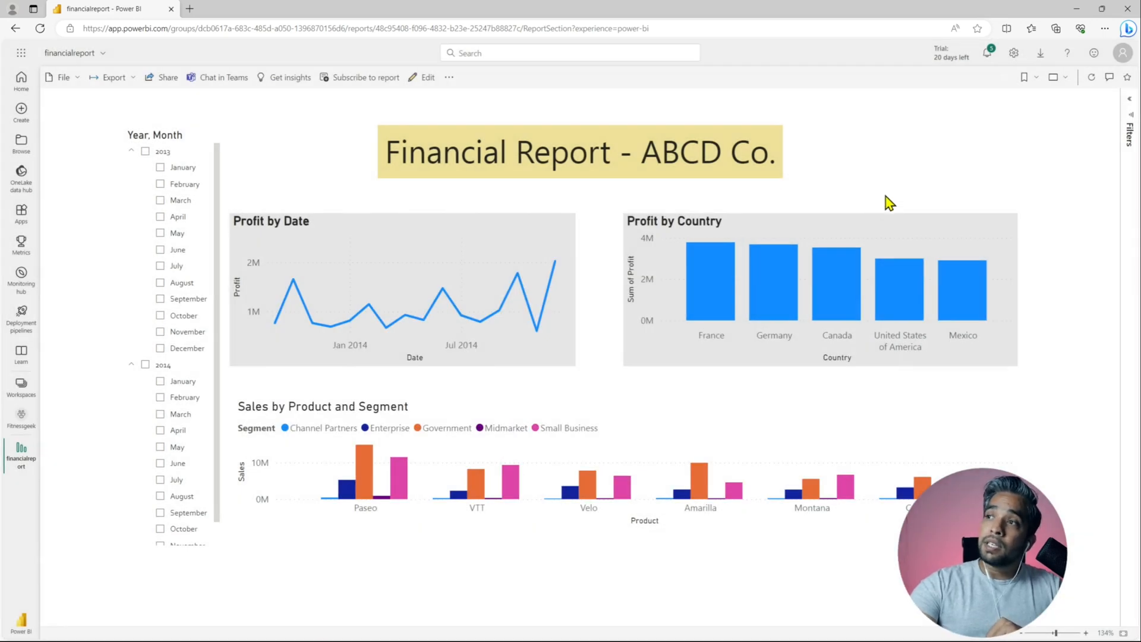
mouse_move(929, 107)
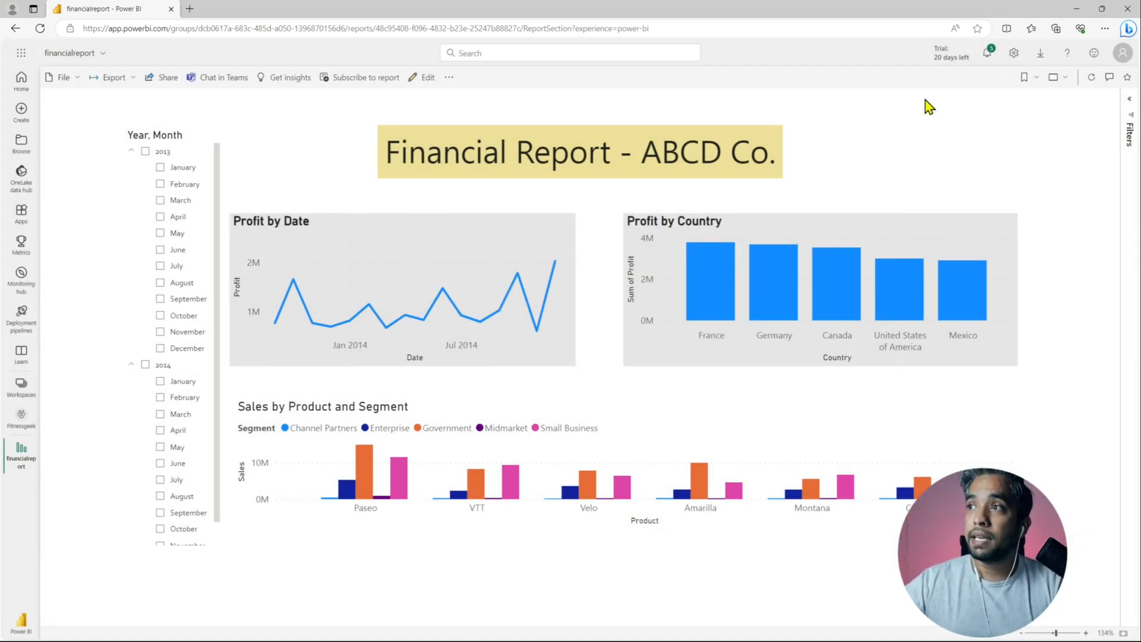
Go from the Settings pane to the Admin portal's tenant settings
left_click(1013, 52)
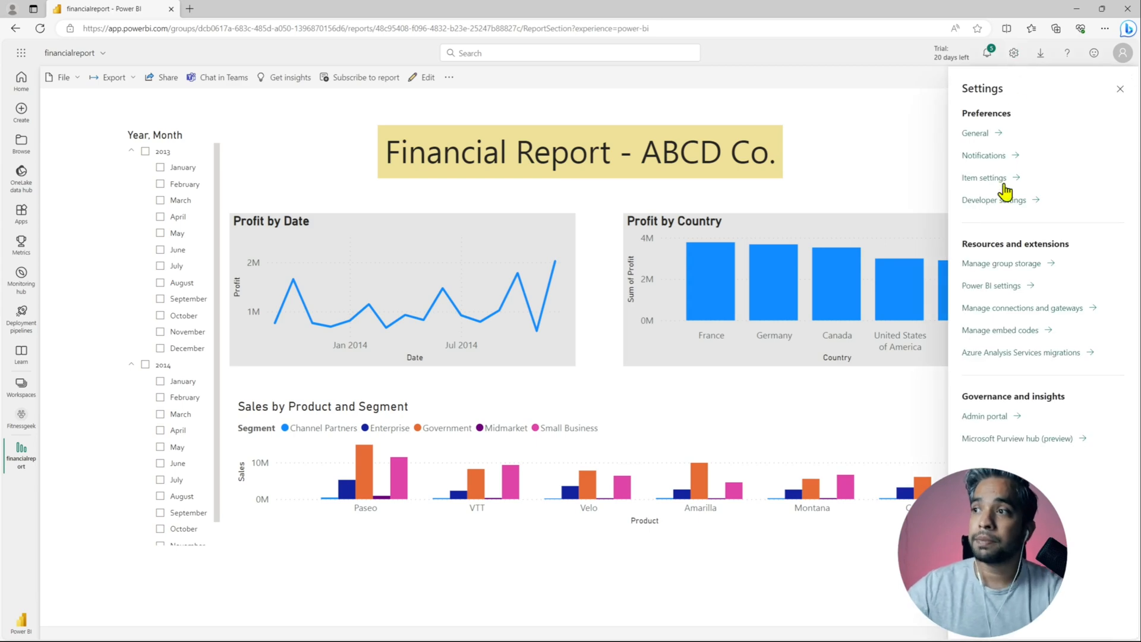
mouse_move(1072, 406)
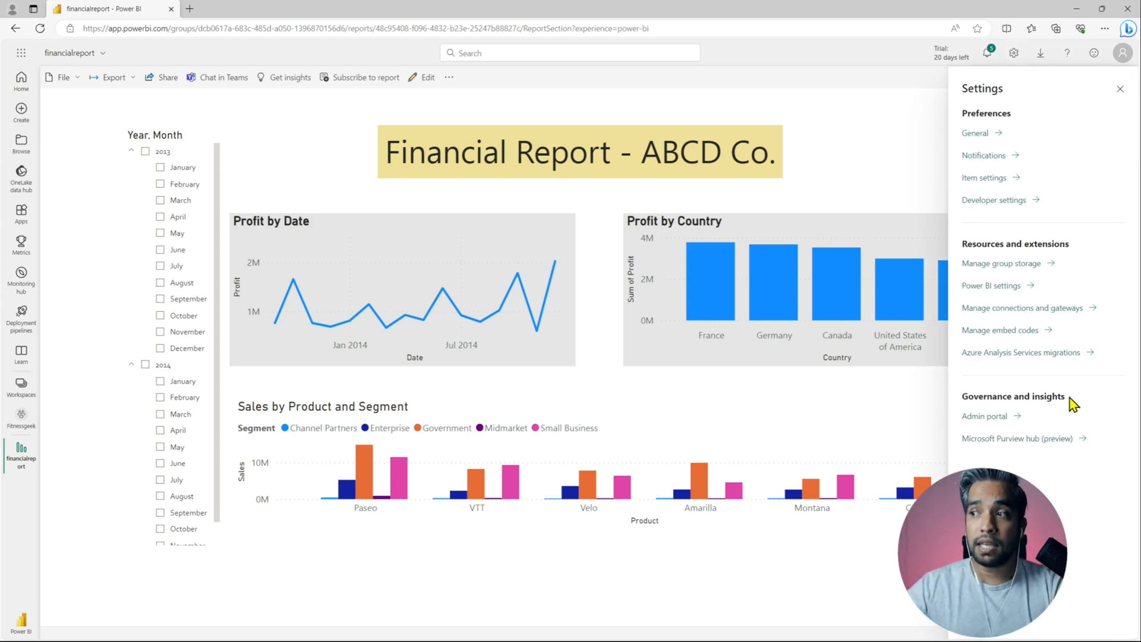
left_click(983, 416)
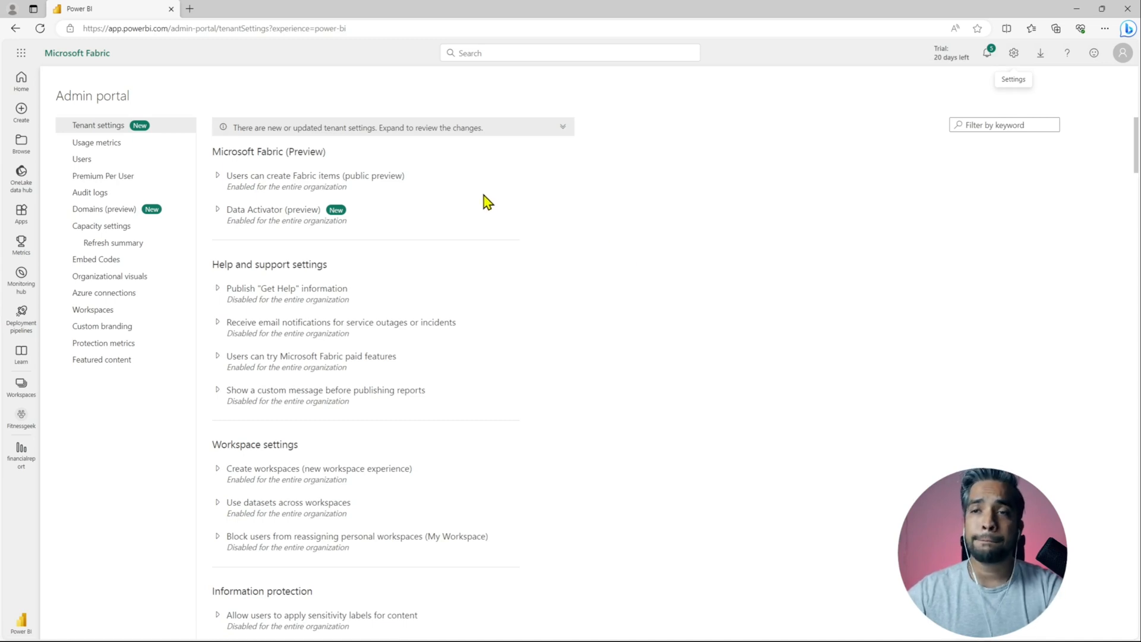
Scroll the tenant settings down to the Export and sharing section with Publish to web
scroll("down", 3)
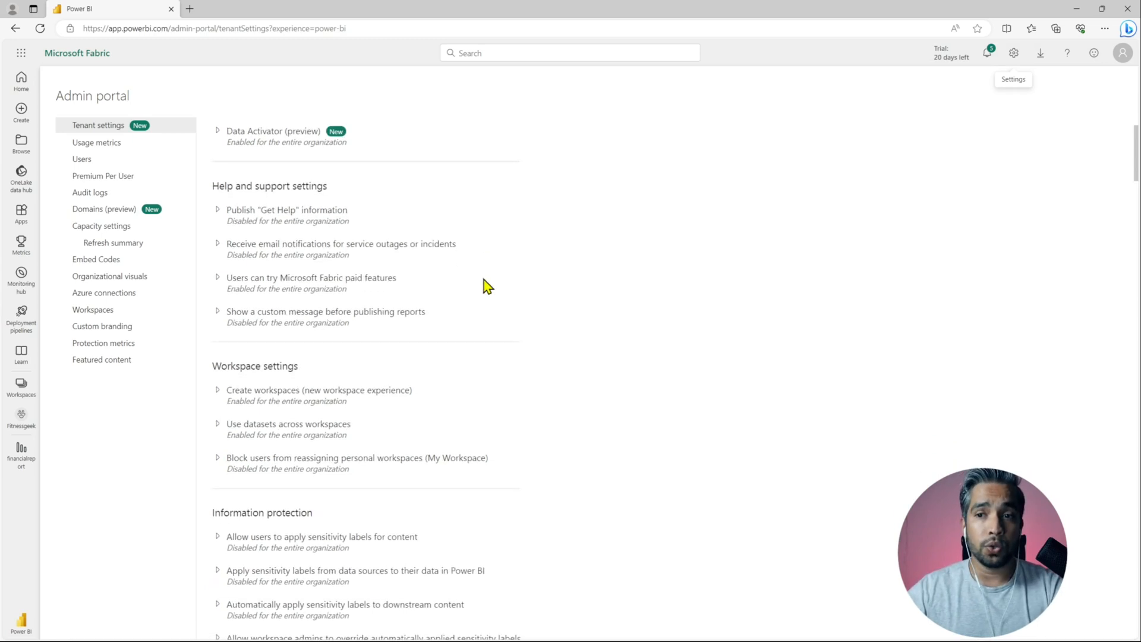
scroll("down", 3)
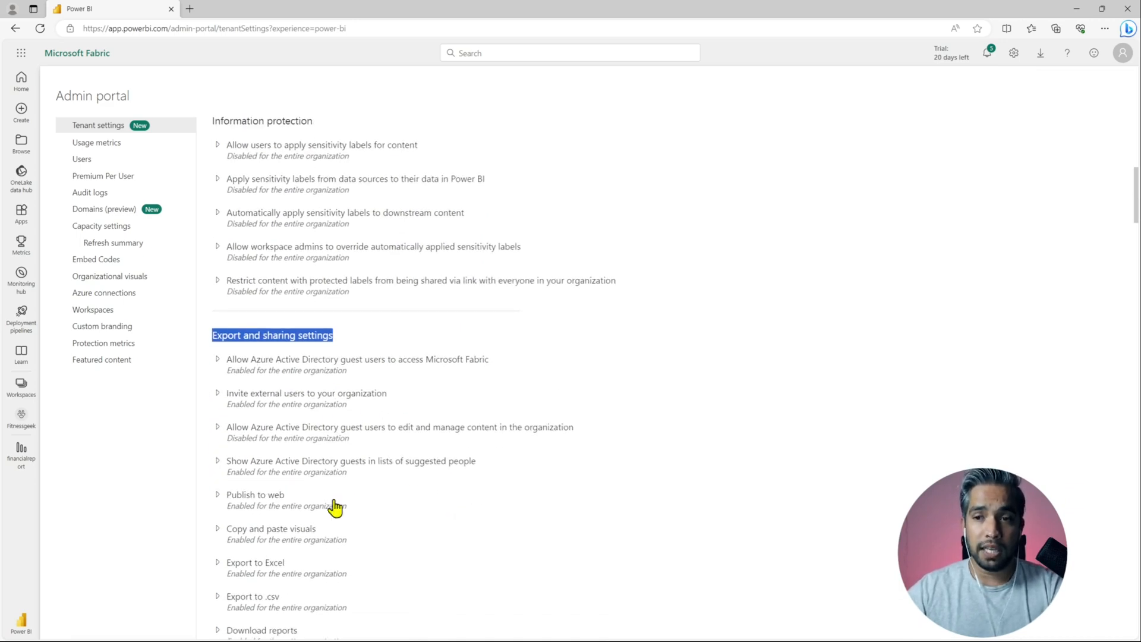
mouse_move(219, 501)
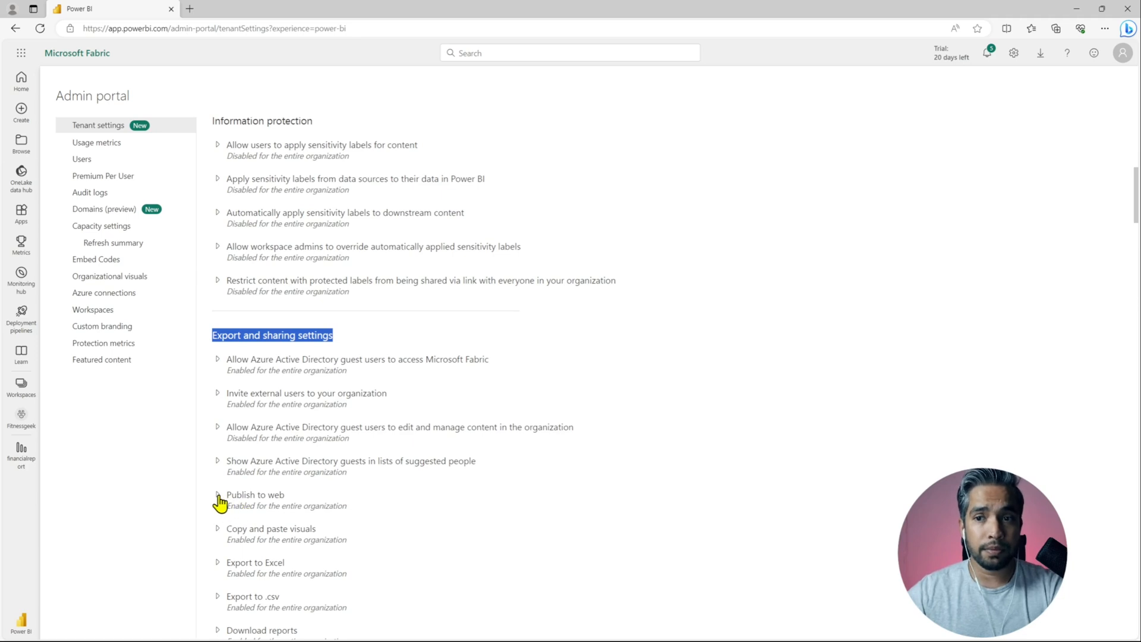
Turn off new embed codes and disable Publish to web organization-wide, then apply
left_click(217, 494)
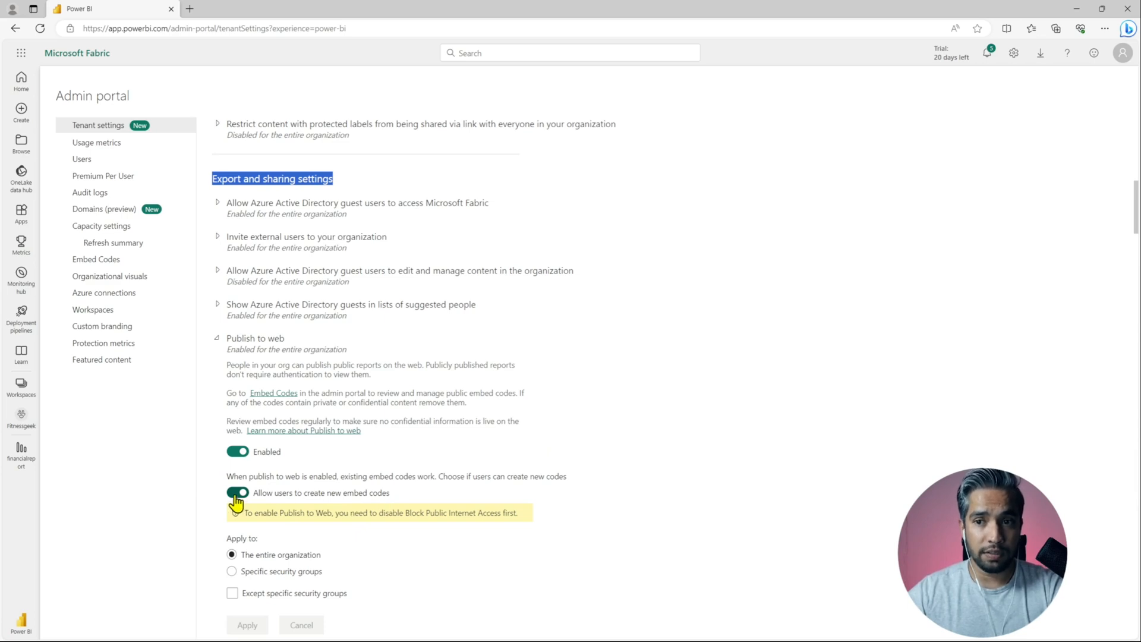
left_click(238, 492)
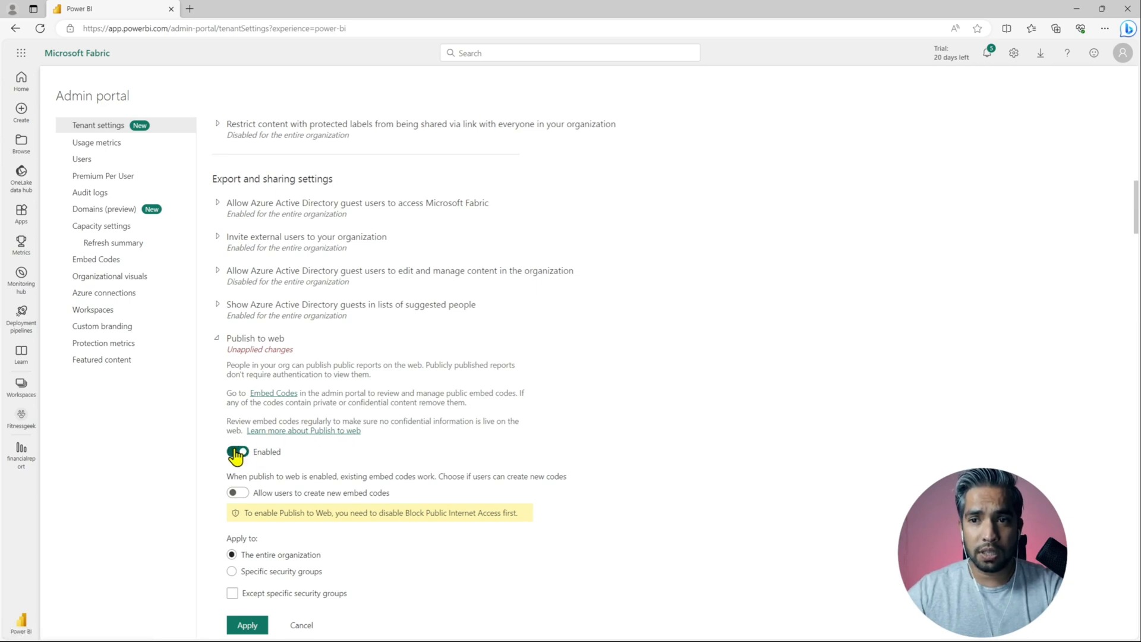
left_click(237, 451)
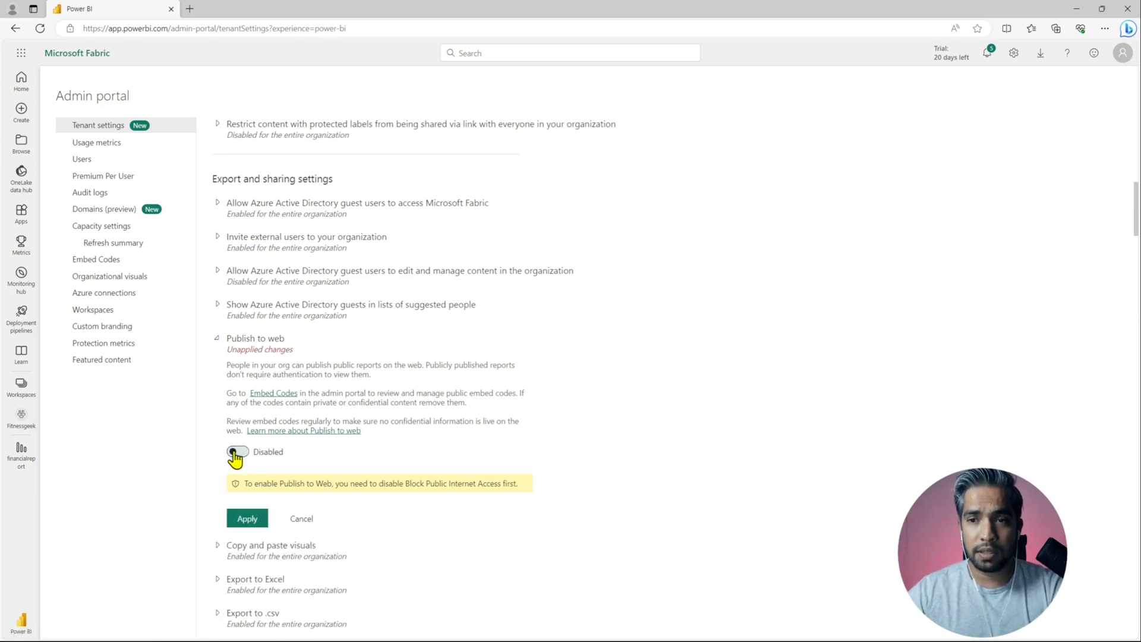
left_click(247, 518)
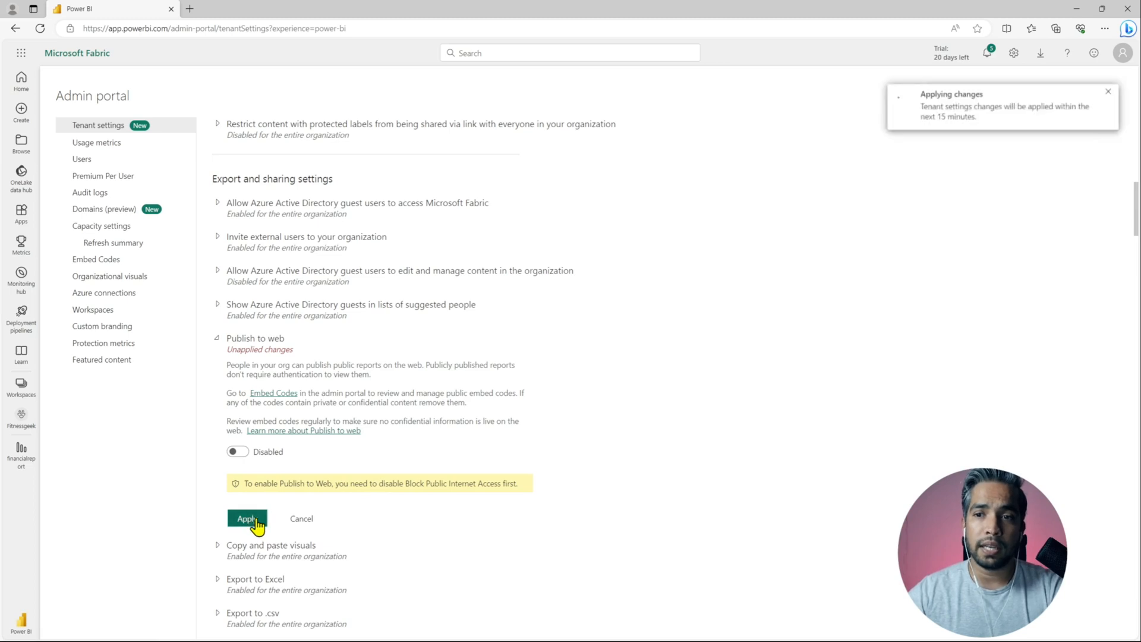
left_click(247, 518)
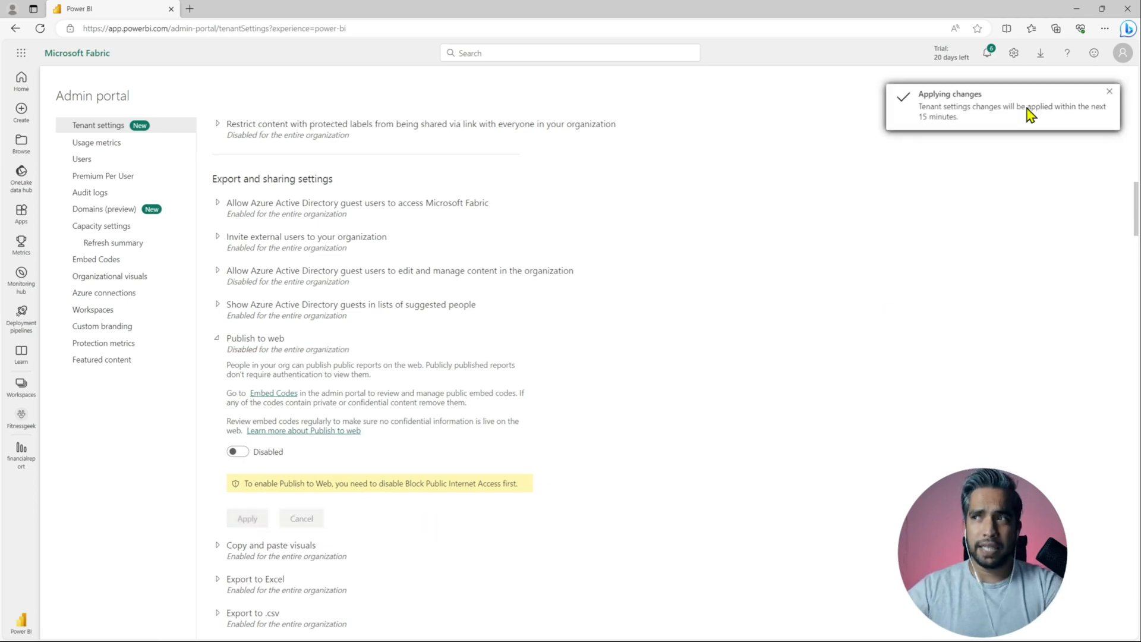
mouse_move(973, 125)
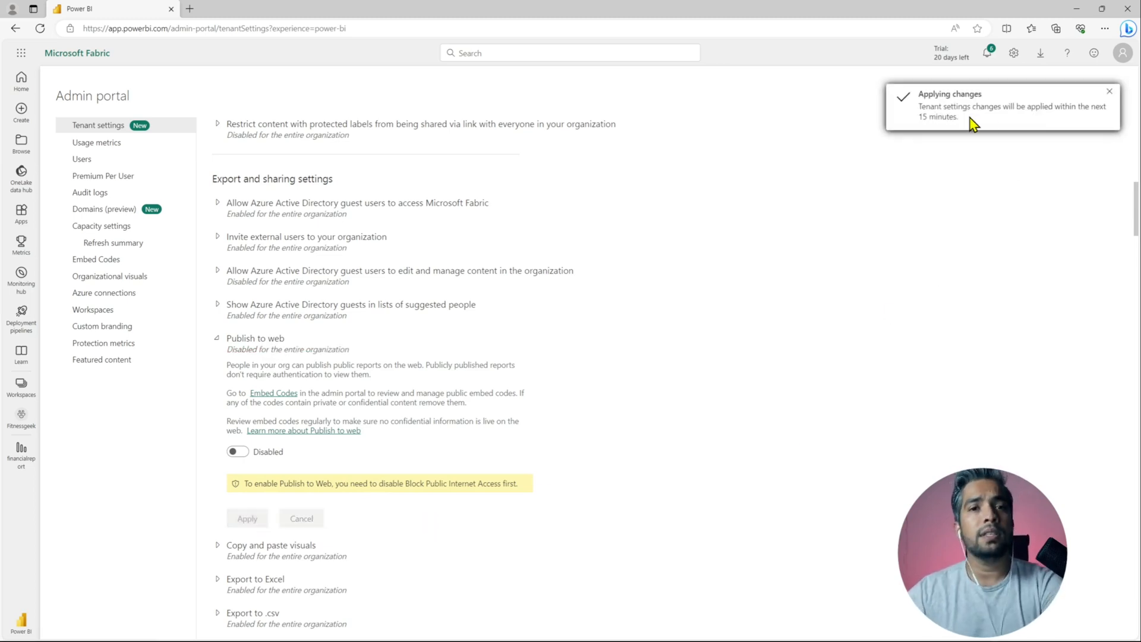
mouse_move(692, 472)
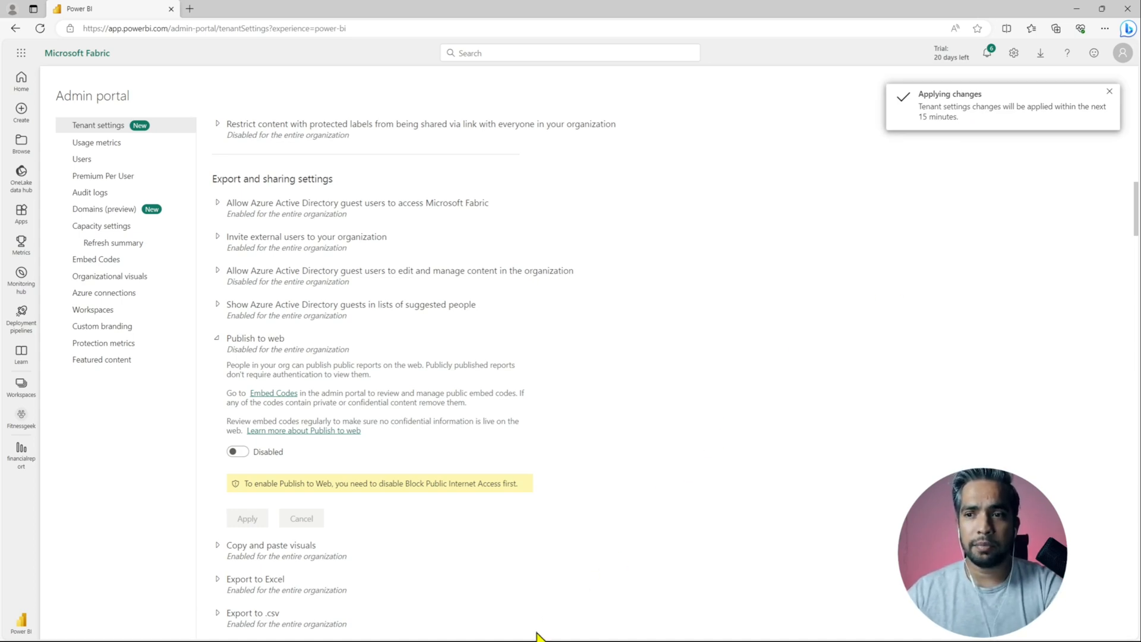
mouse_move(507, 627)
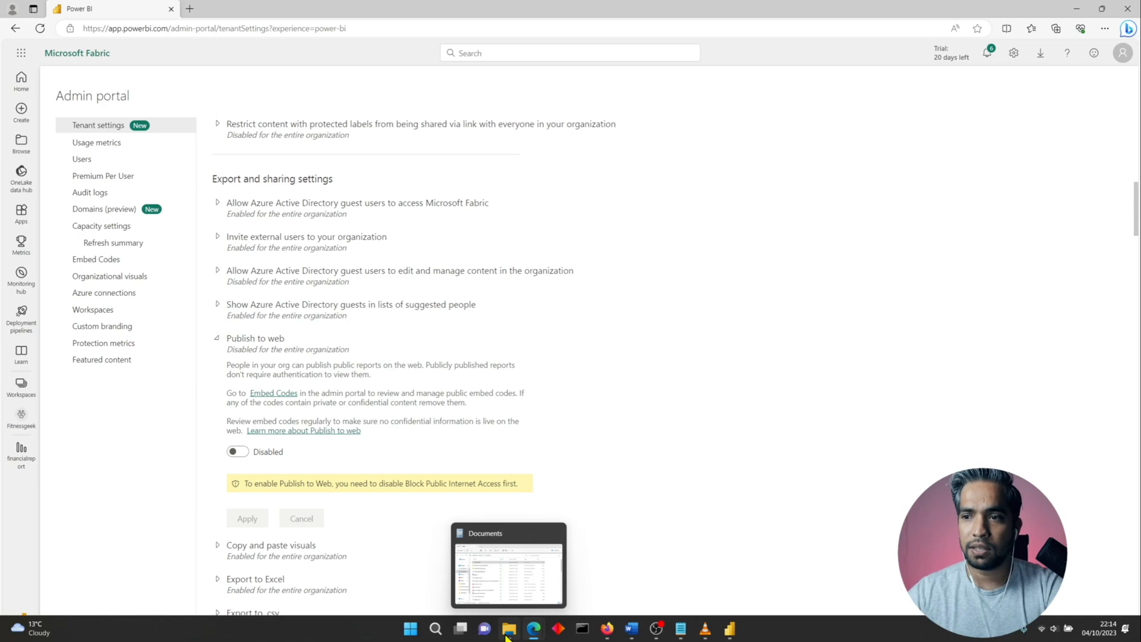
left_click(679, 629)
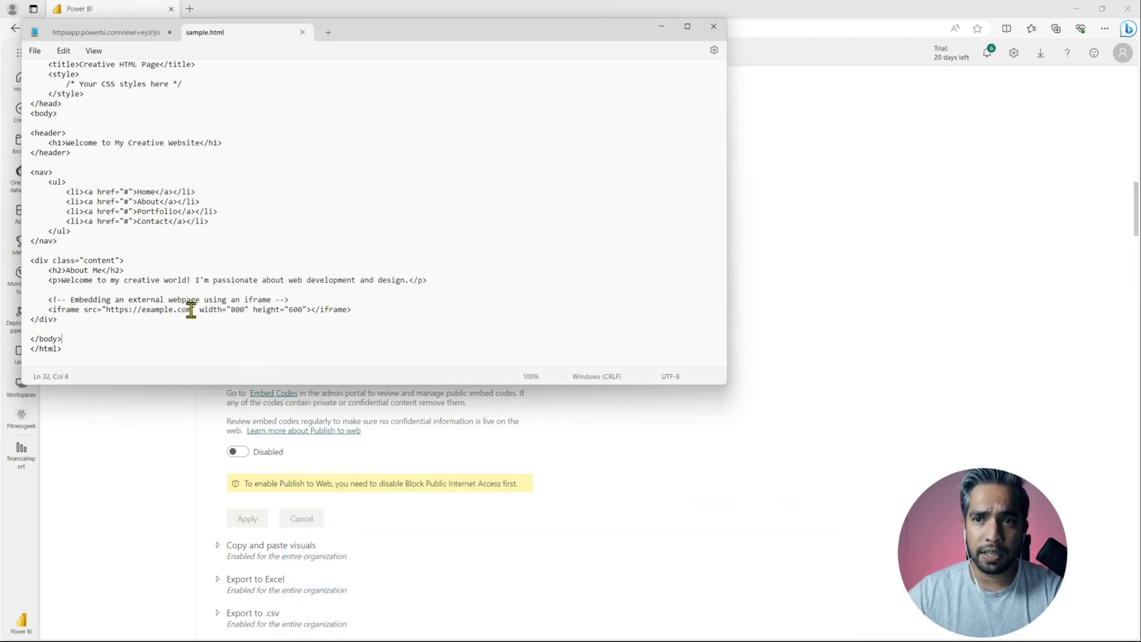
double_click(145, 309)
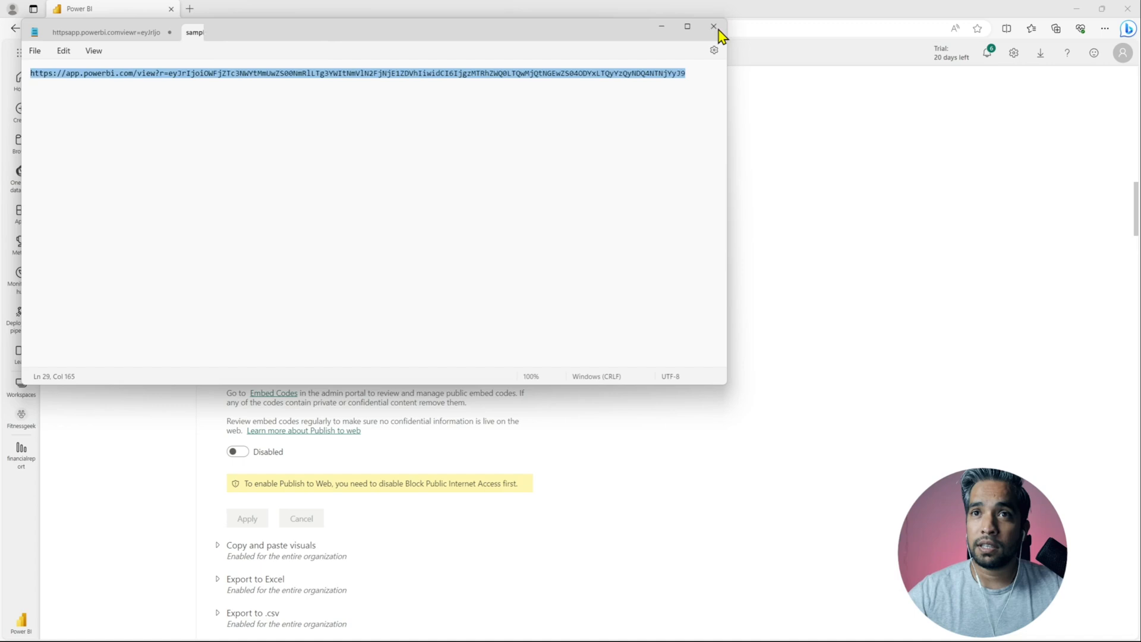
left_click(712, 27)
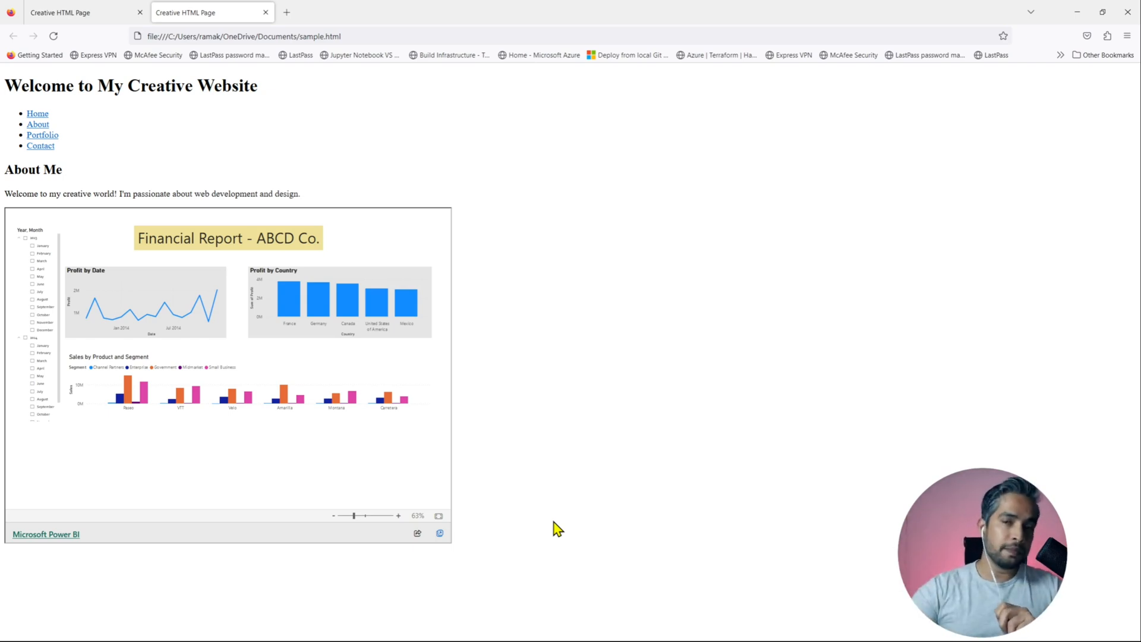
mouse_move(541, 529)
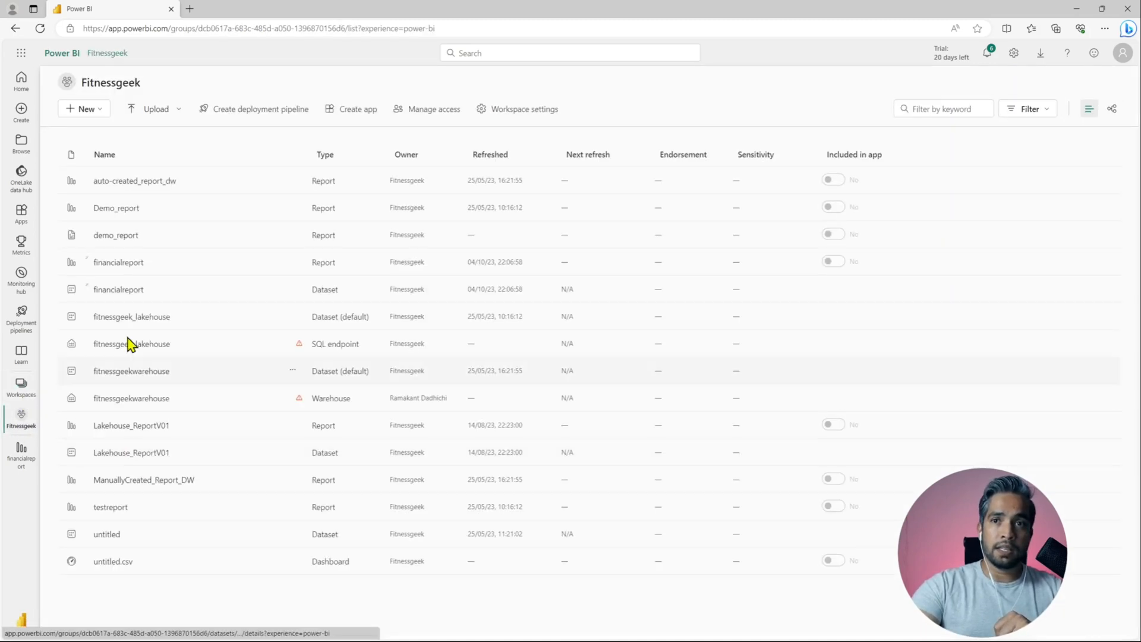
mouse_move(118, 261)
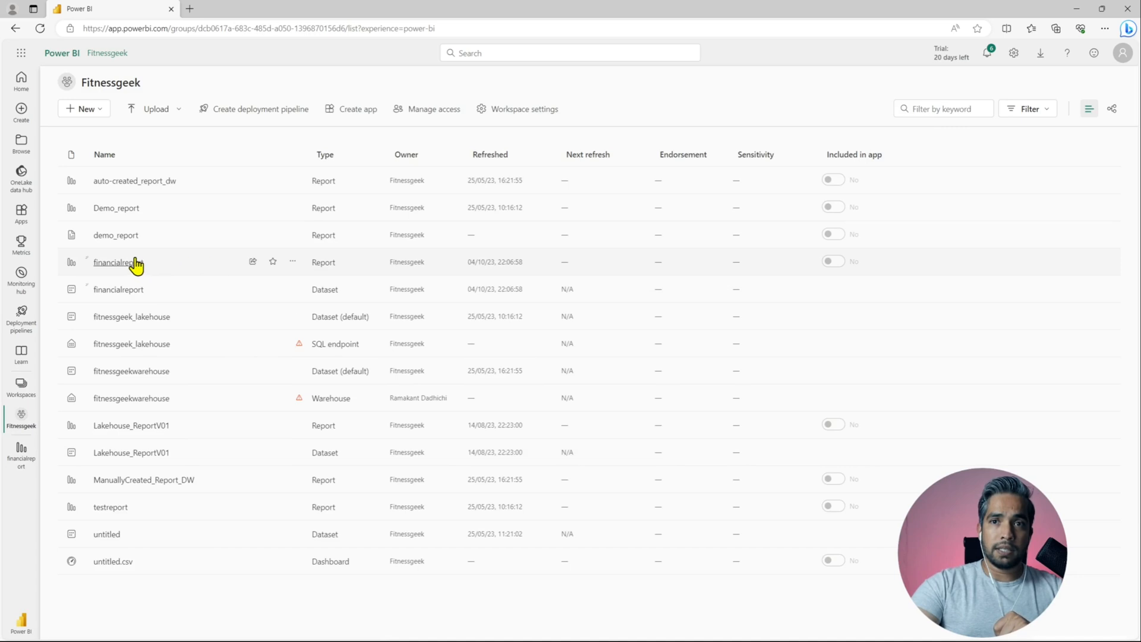
Open the financialreport report from the Fitnessgeek workspace list
left_click(114, 262)
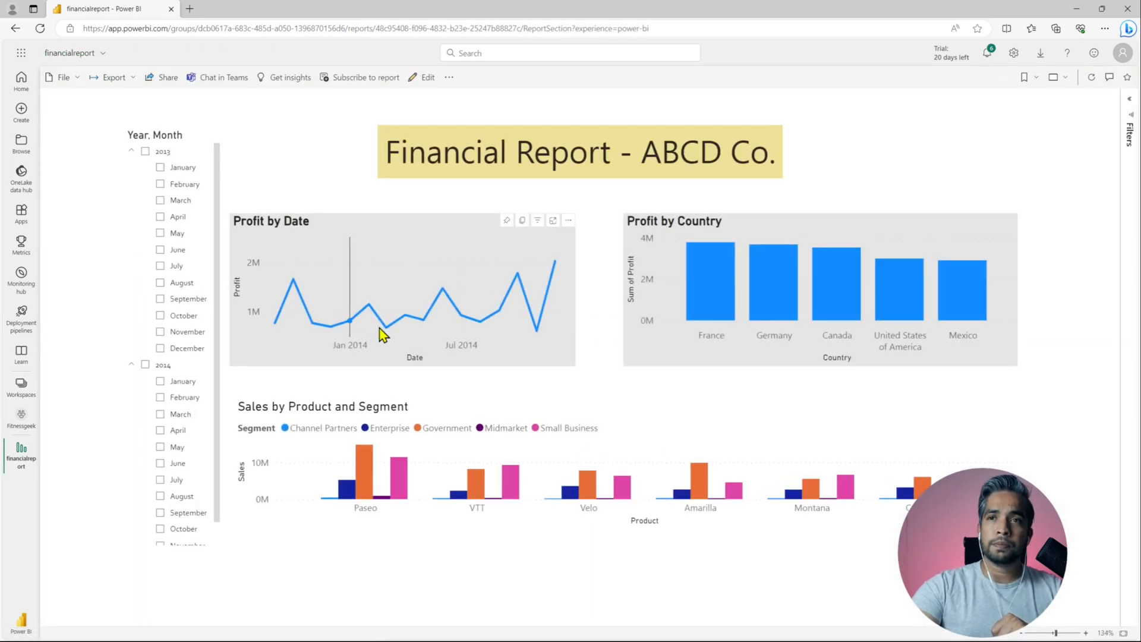
Check File > Embed report, then reload the page so Publish to web disappears
left_click(63, 78)
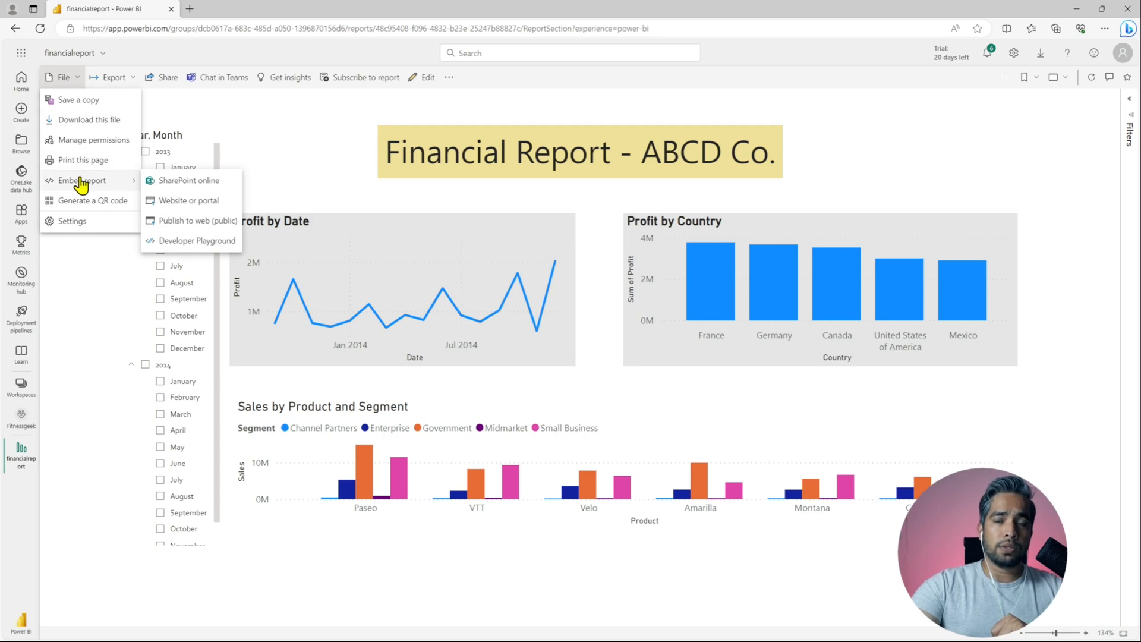
mouse_move(193, 229)
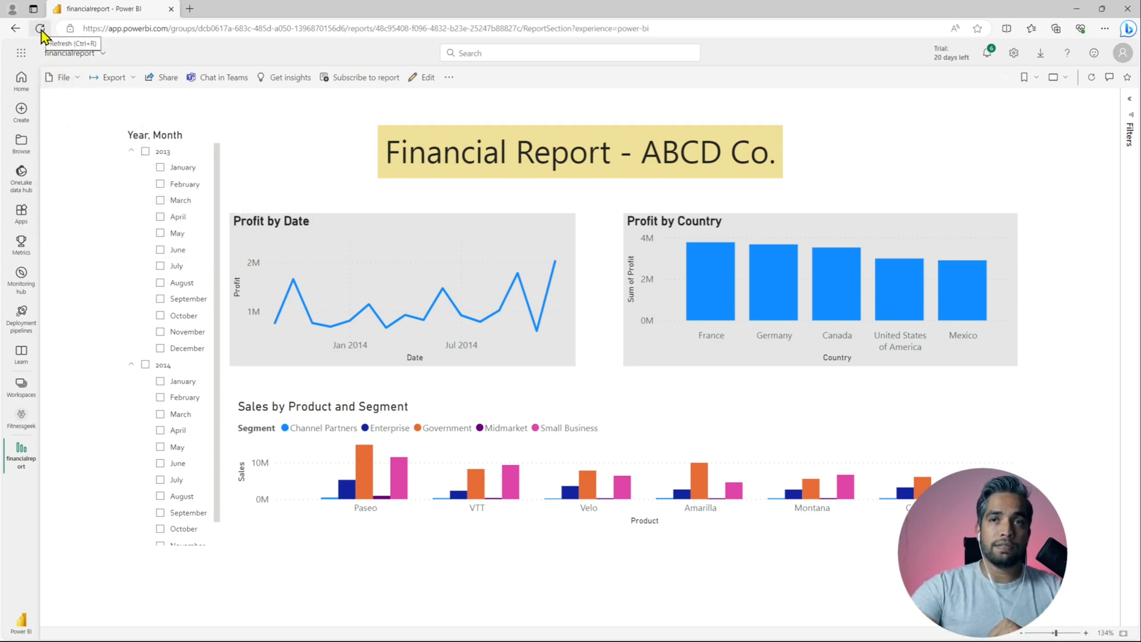
left_click(42, 29)
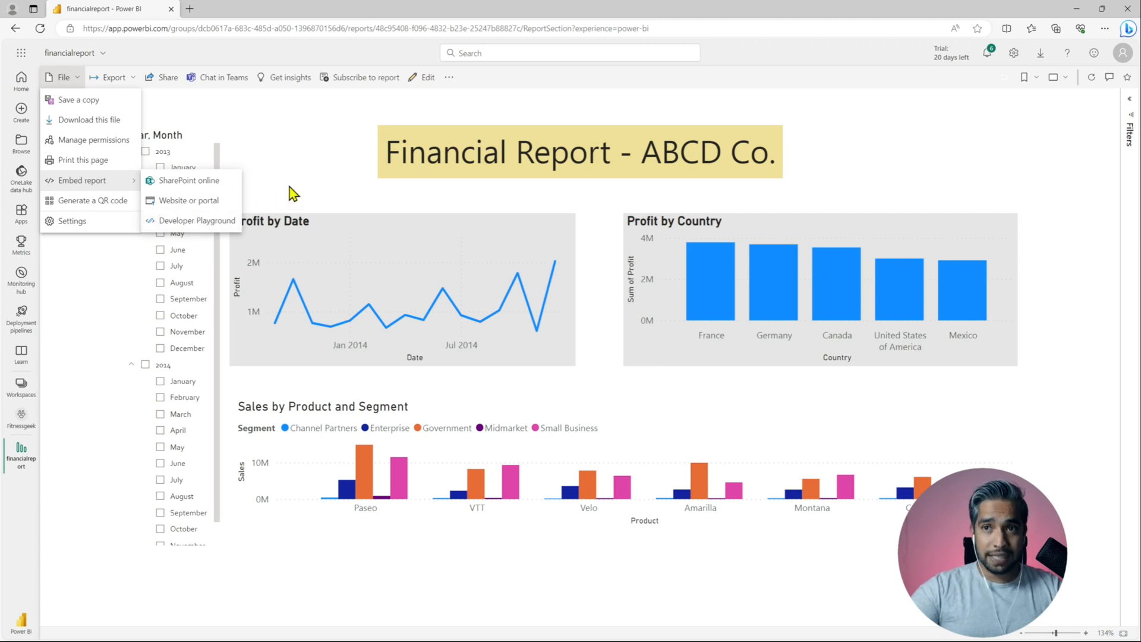
Dismiss the Embed report menu so the financial report shows again without Publish to web
left_click(448, 450)
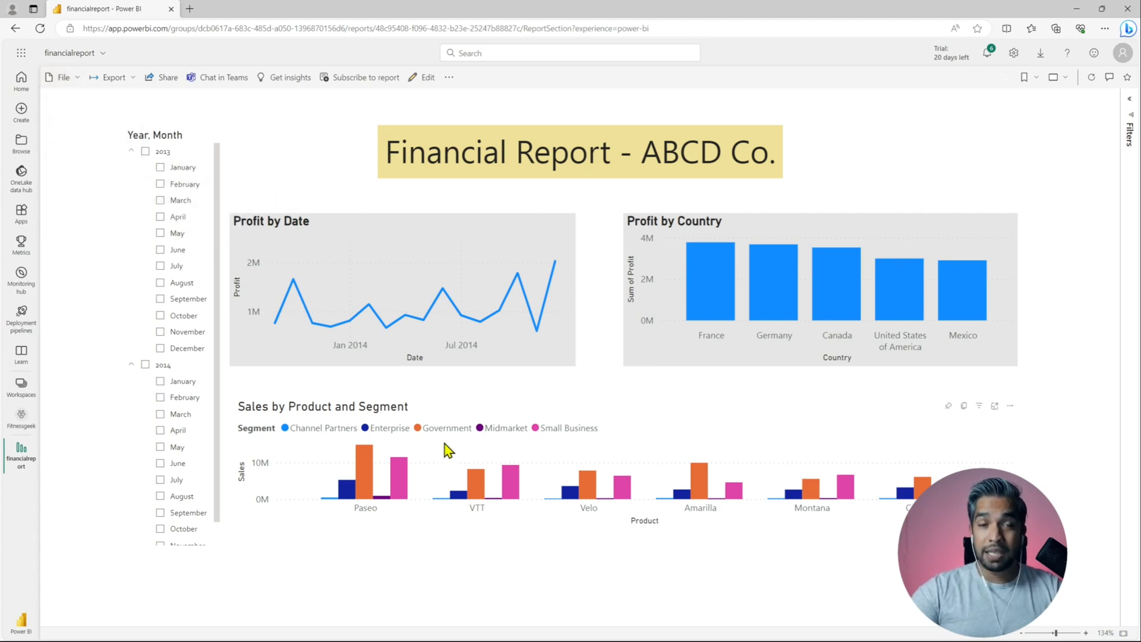
mouse_move(305, 581)
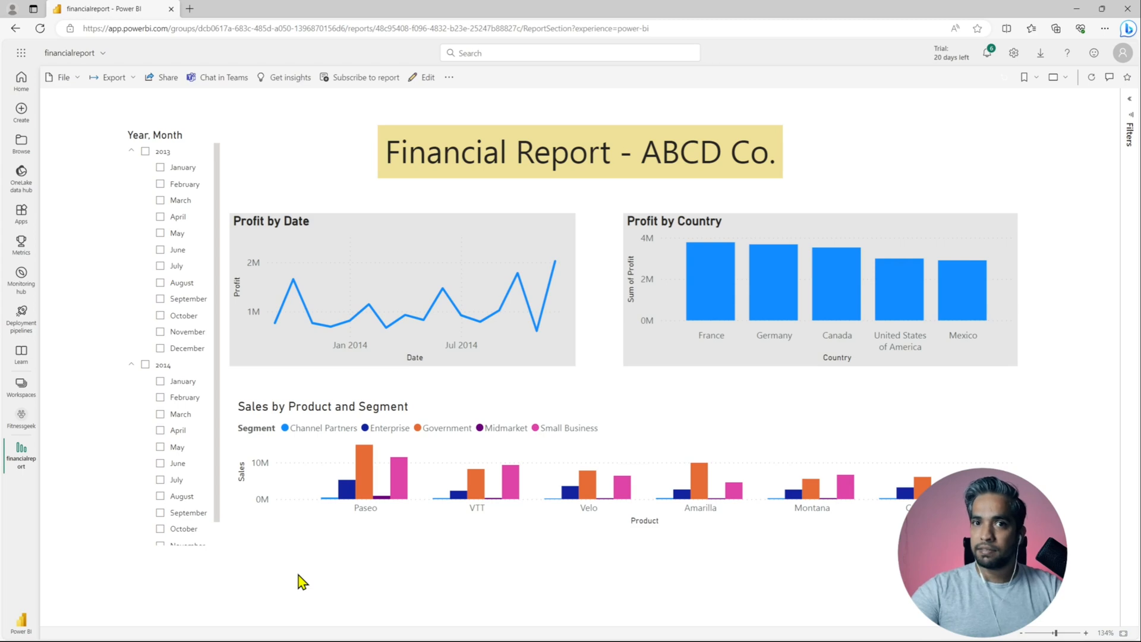
mouse_move(356, 595)
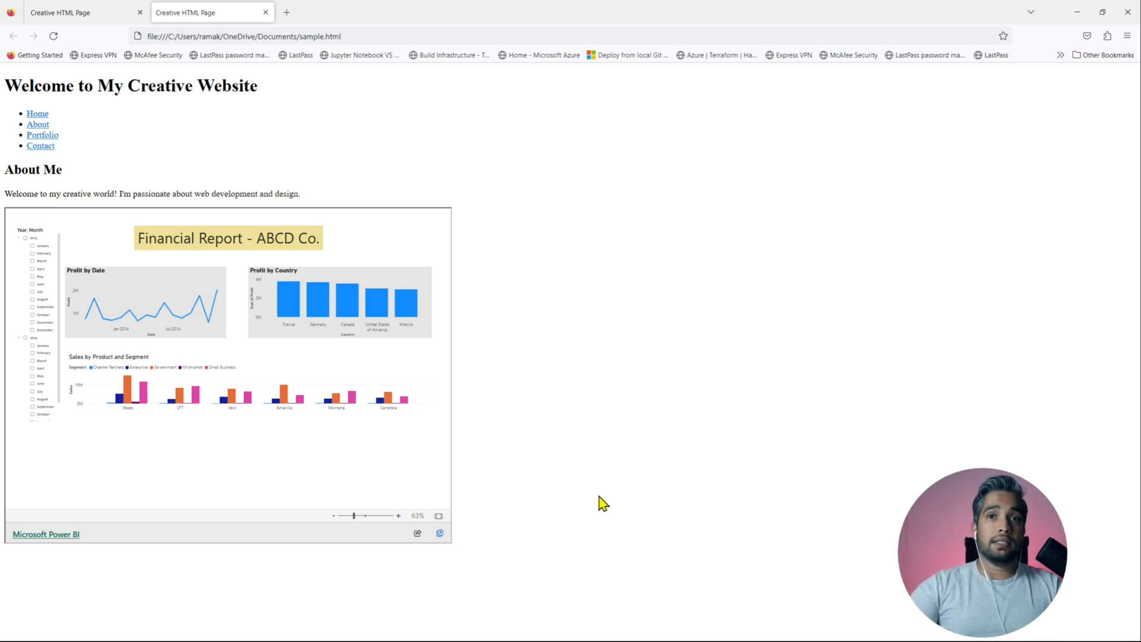
mouse_move(611, 497)
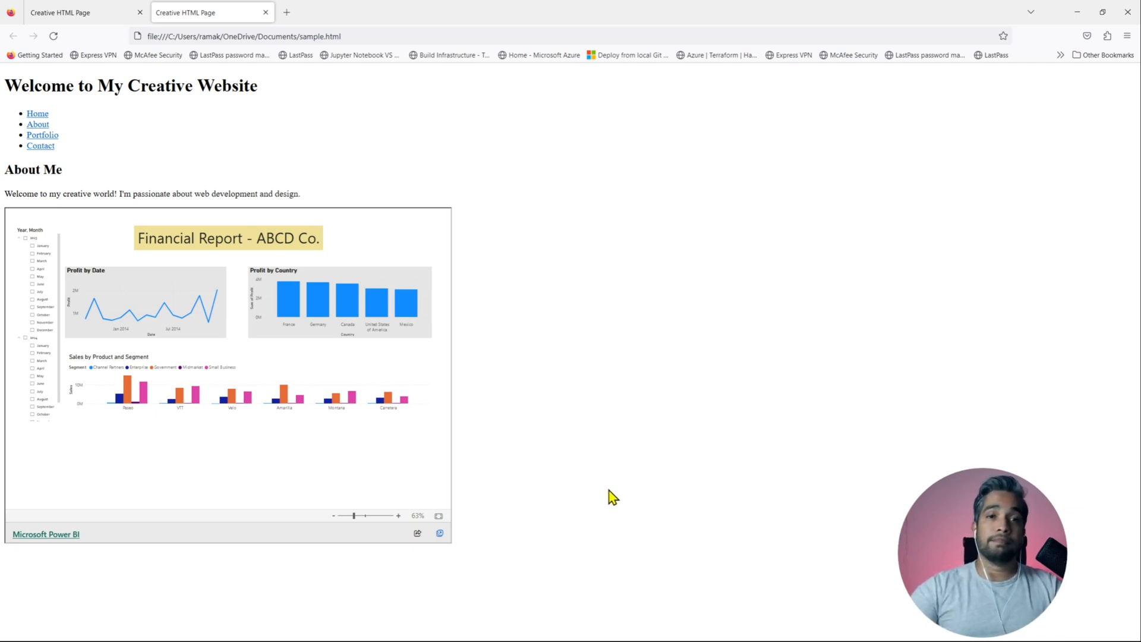